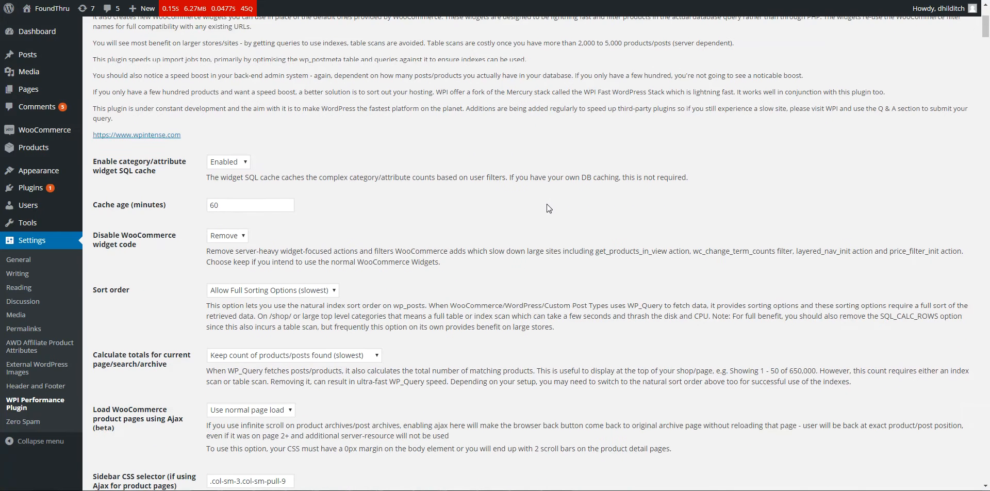
Bring up Query Monitor's reports for the shop page listing 817,728 products
scroll(down, 3)
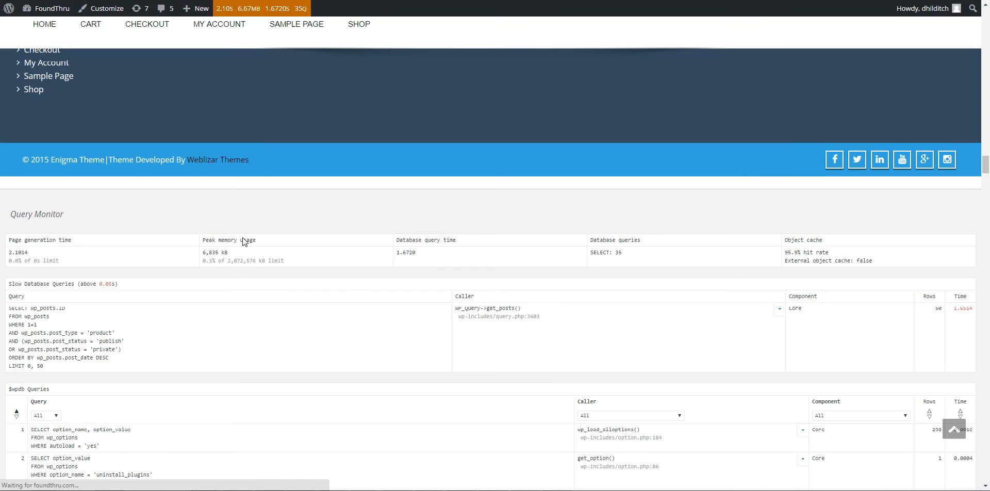
mouse_move(408, 204)
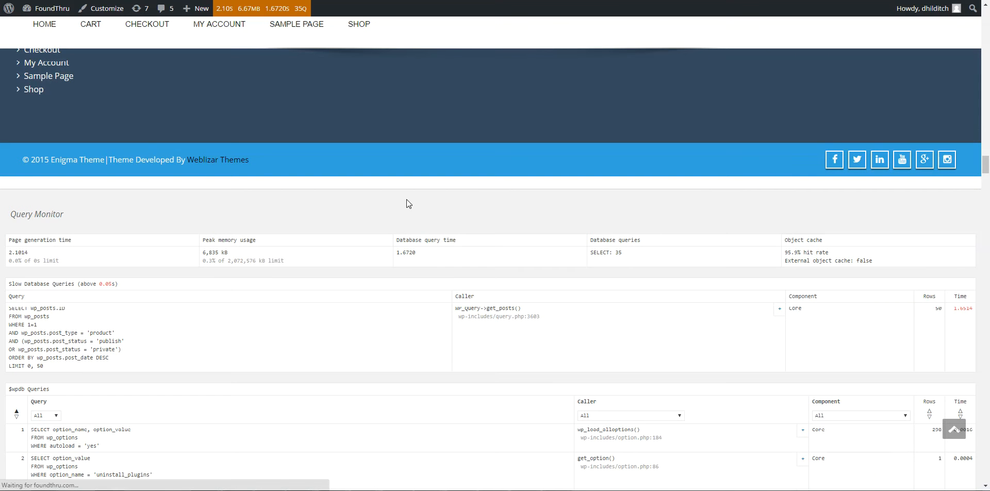
mouse_move(177, 86)
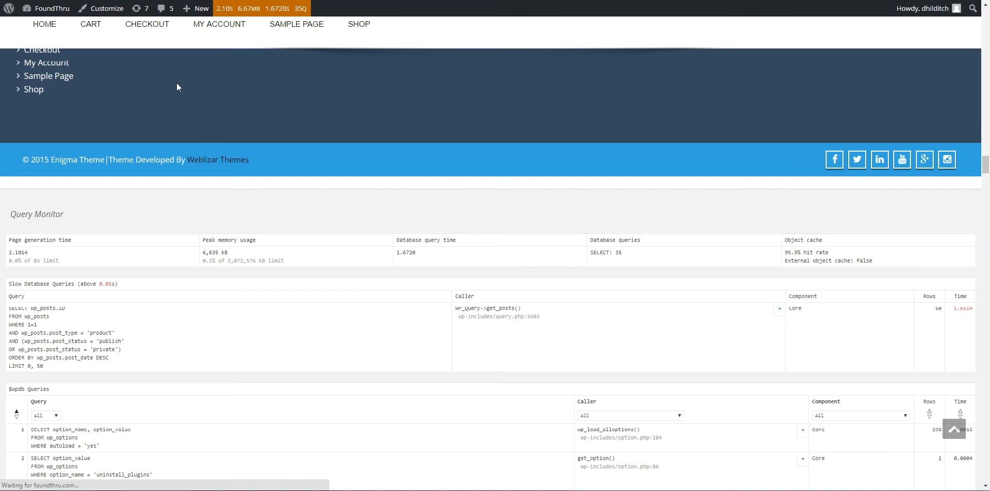
mouse_move(530, 202)
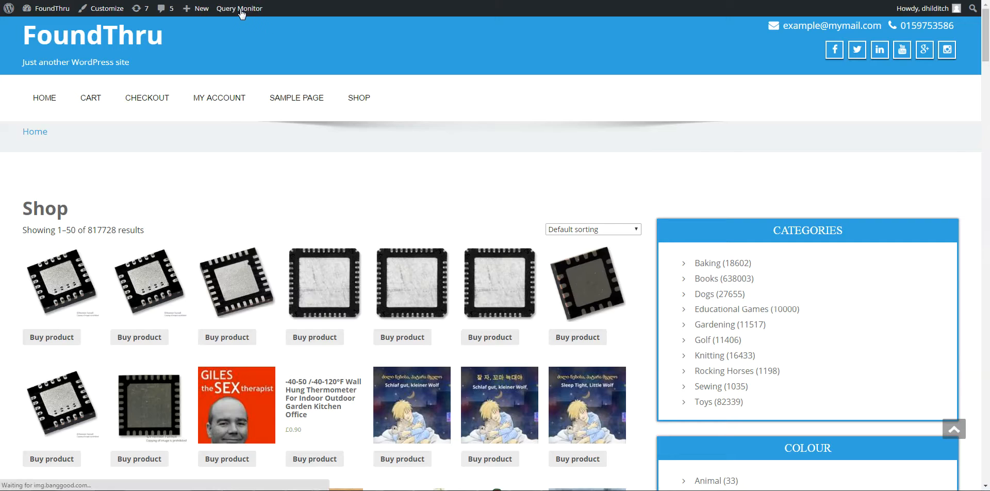
click(239, 8)
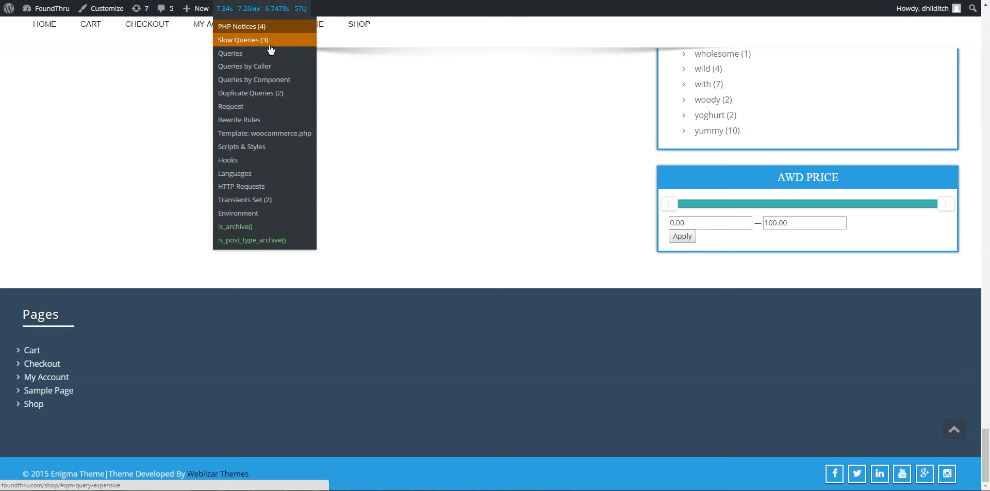
Show the Slow Queries report and highlight the long category filter cache query
click(243, 40)
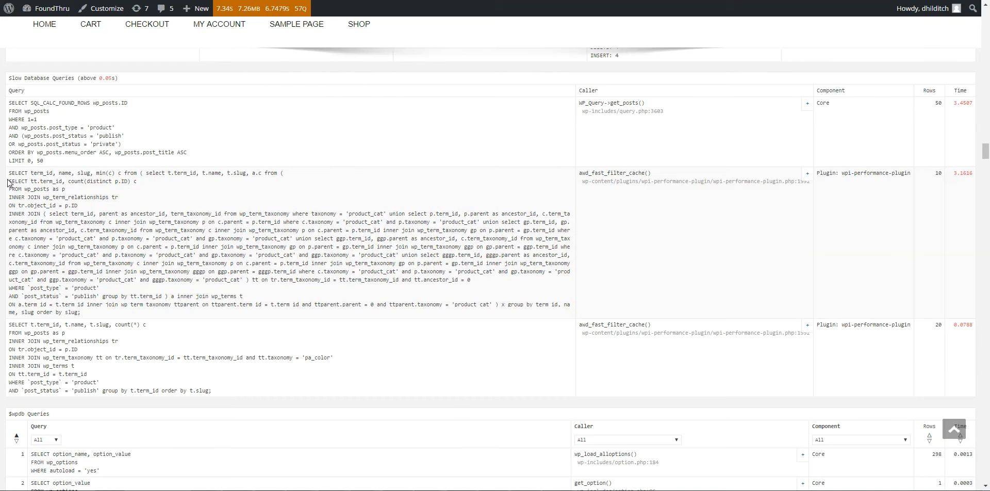
drag(7, 173, 126, 311)
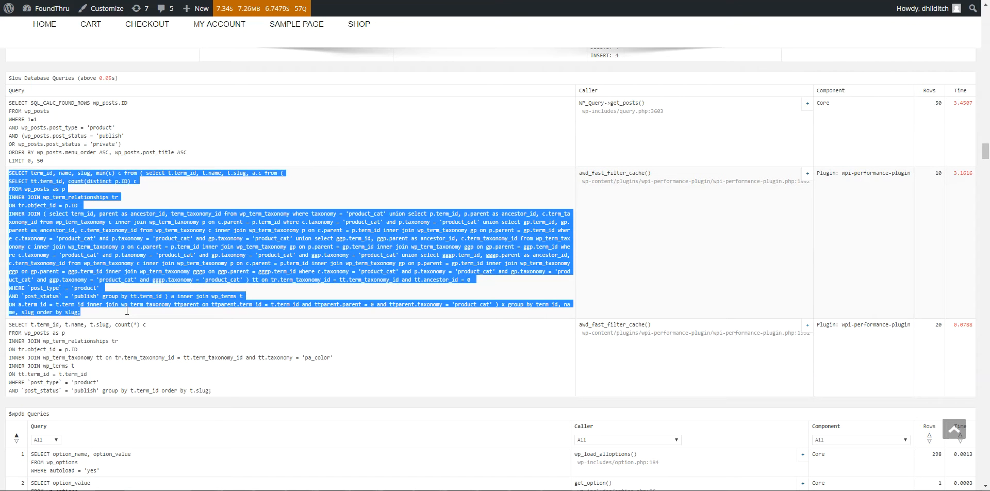
mouse_move(616, 173)
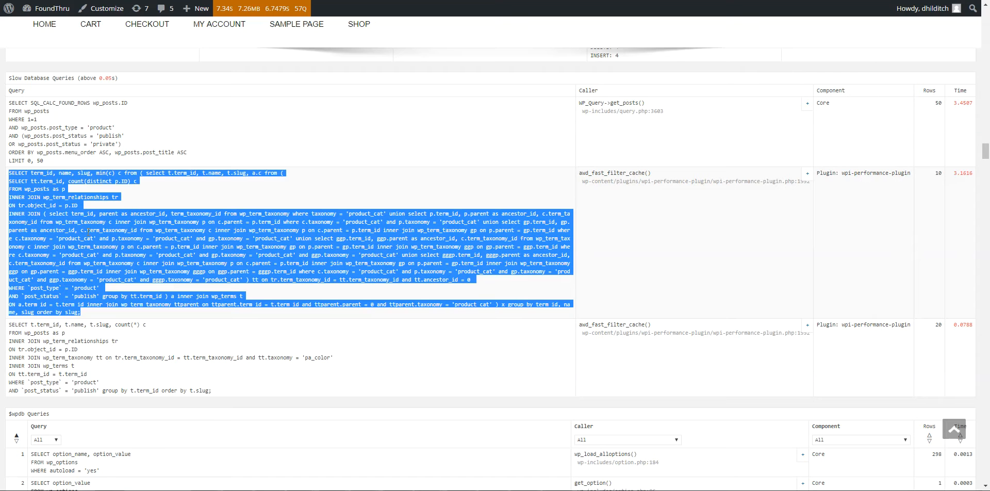
click(308, 375)
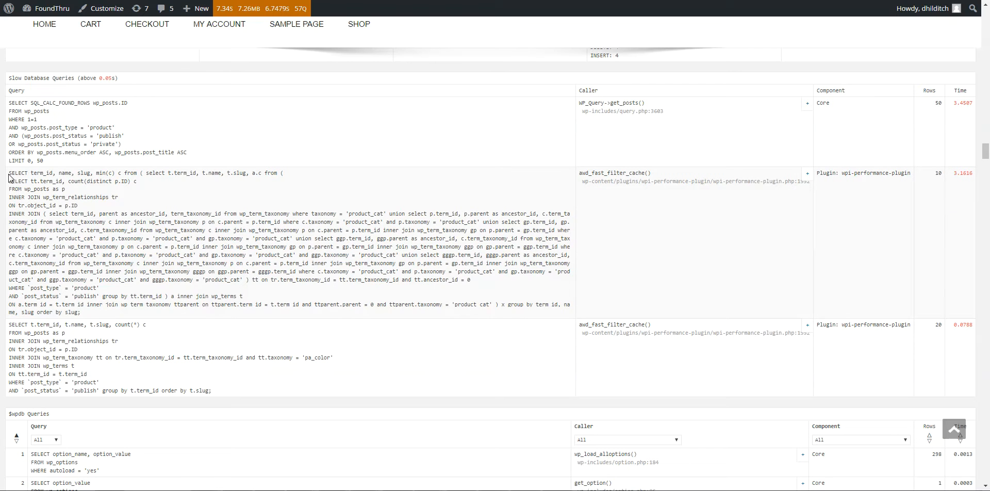
mouse_move(117, 295)
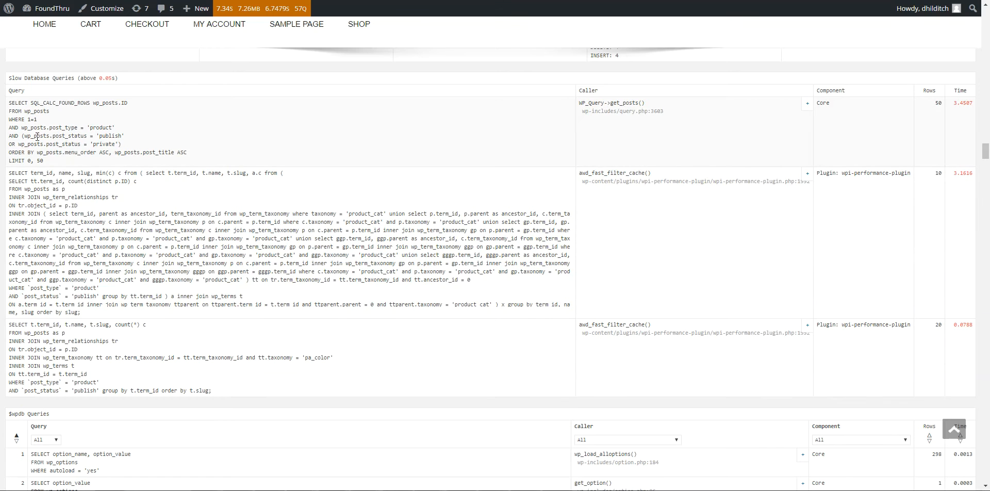
mouse_move(32, 145)
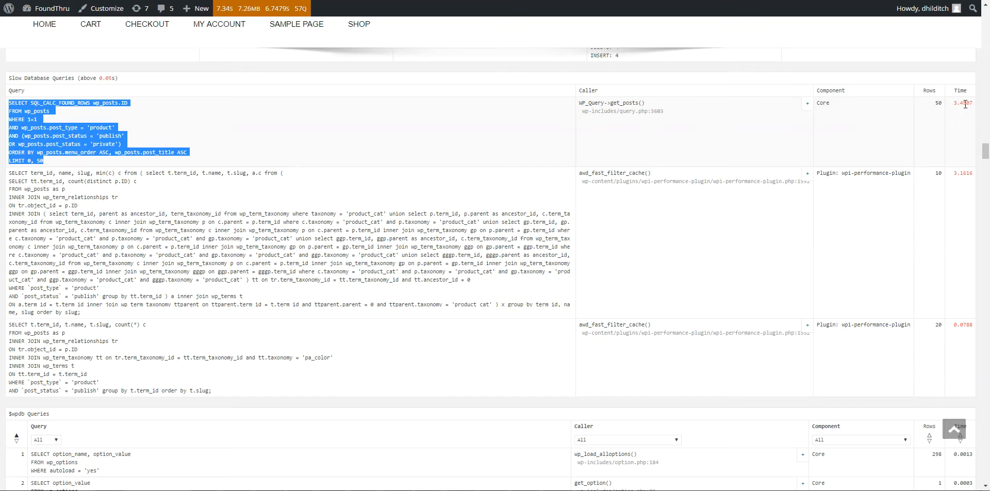
click(53, 153)
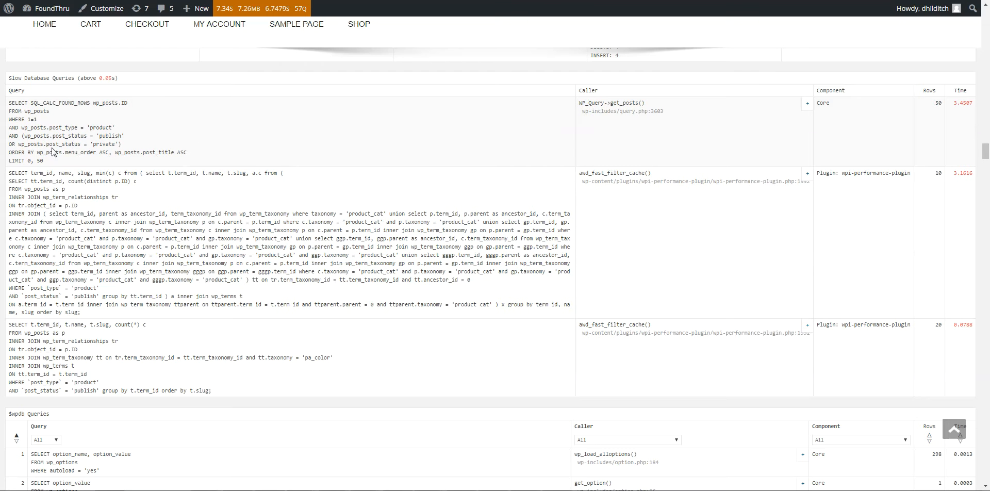
double_click(60, 103)
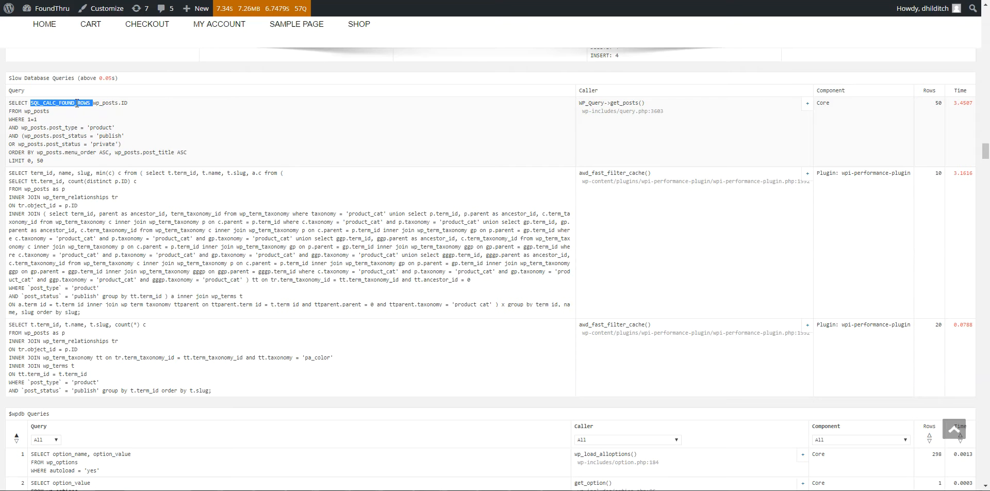
double_click(67, 153)
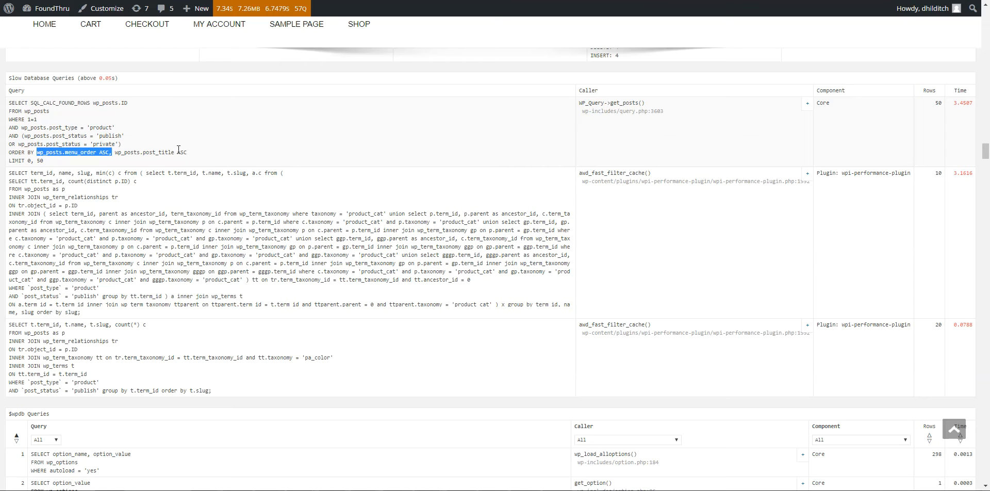
click(82, 152)
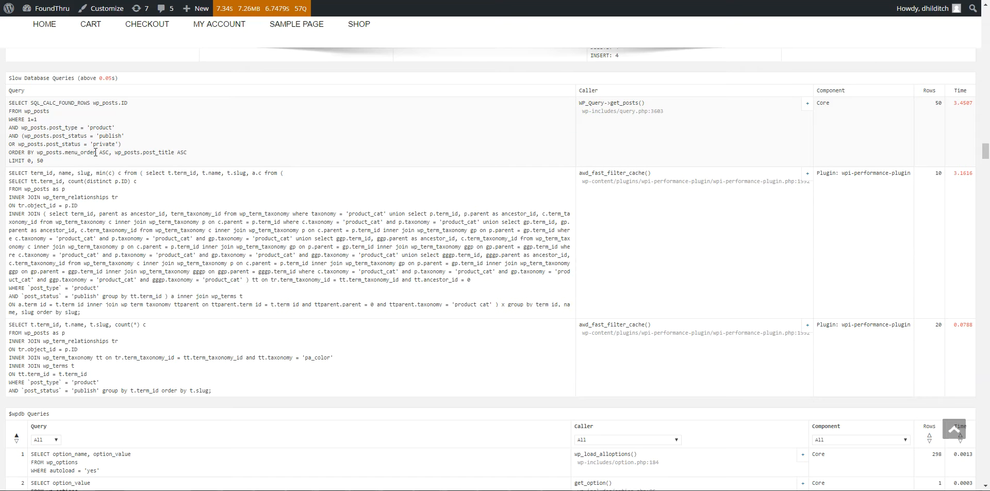
double_click(80, 152)
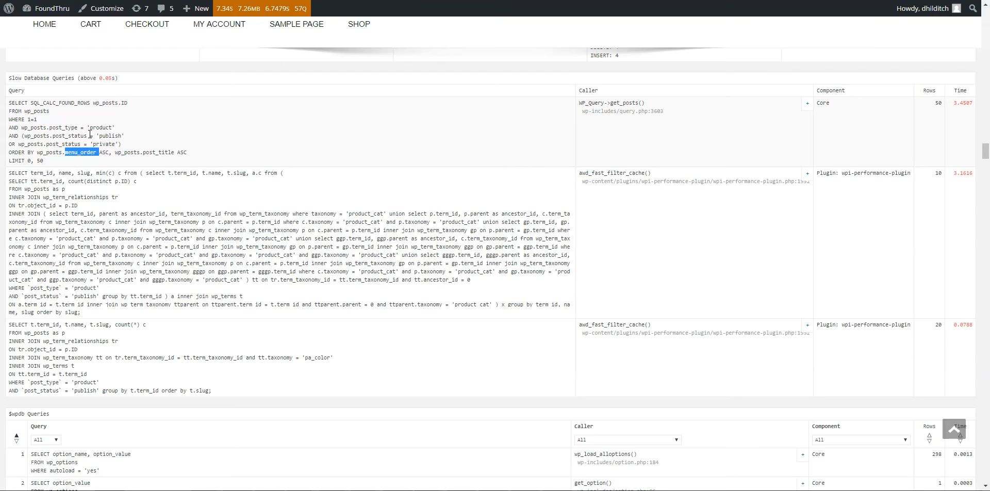
mouse_move(93, 128)
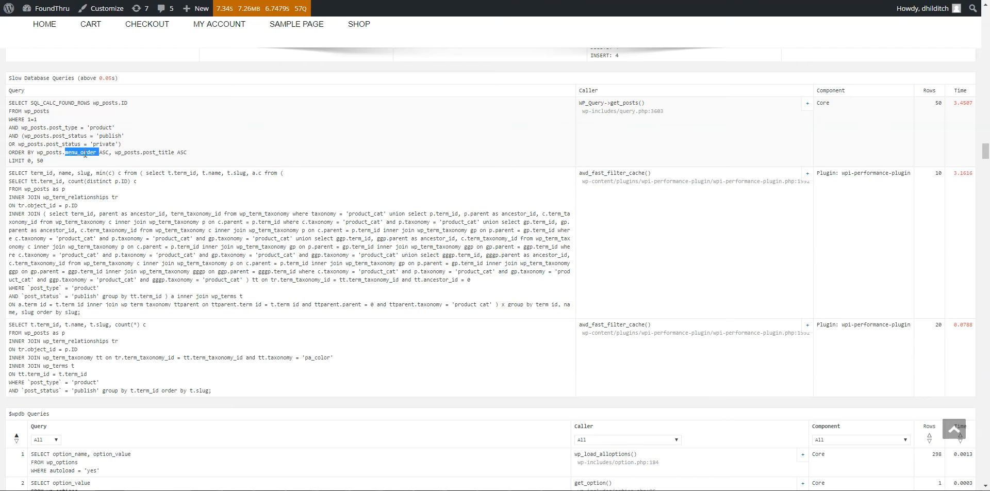
mouse_move(78, 161)
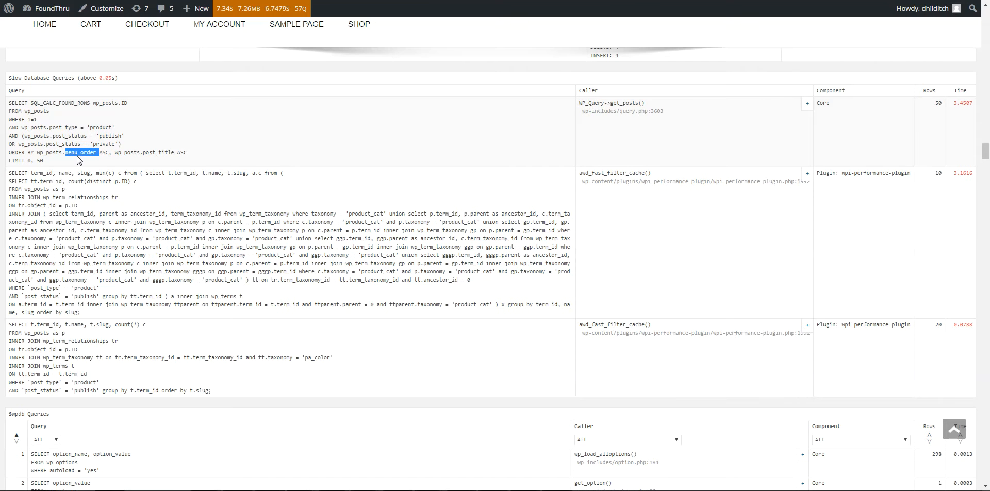
mouse_move(163, 151)
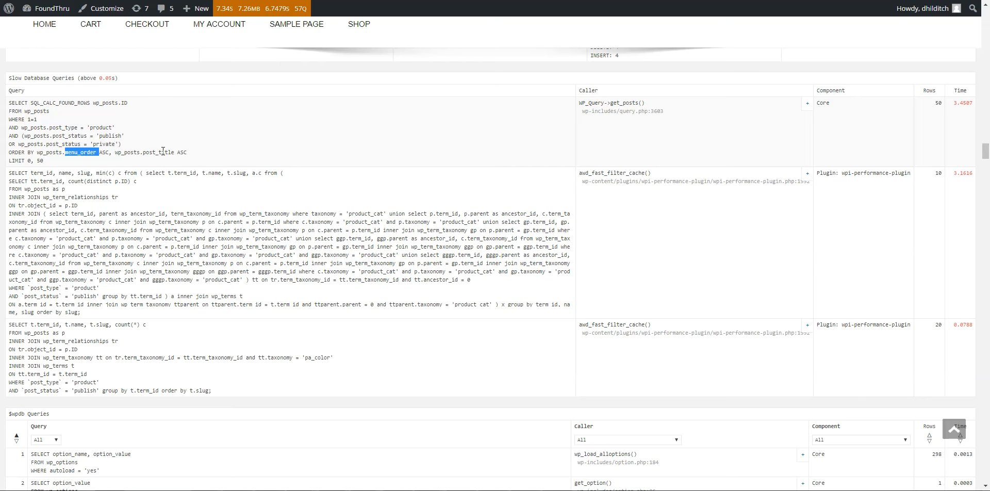
double_click(160, 151)
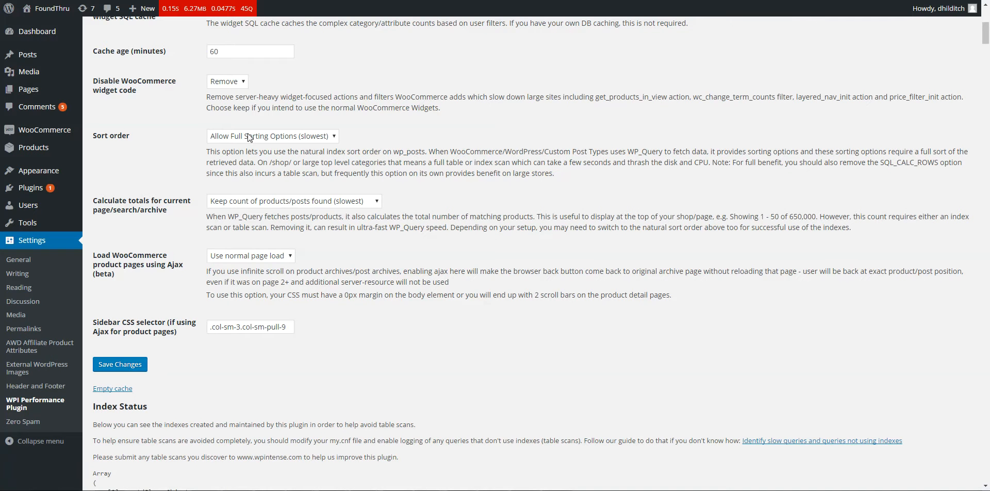
Choose Use Natural Sort Order (fastest) as the sort order and save the plugin settings
click(293, 201)
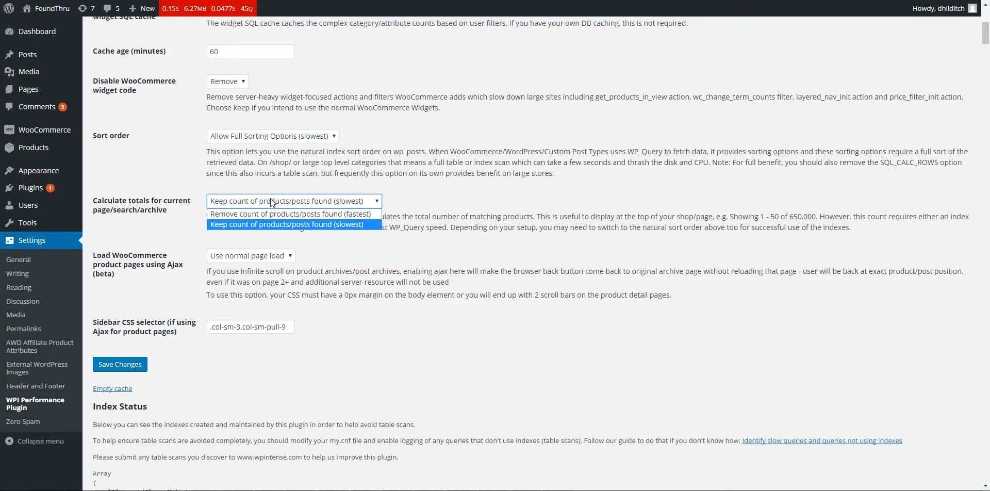
click(273, 136)
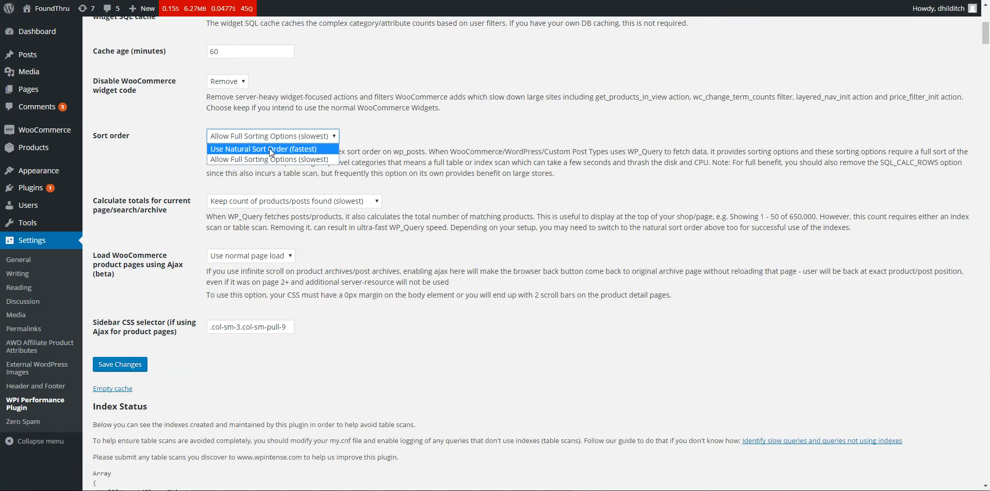
click(264, 149)
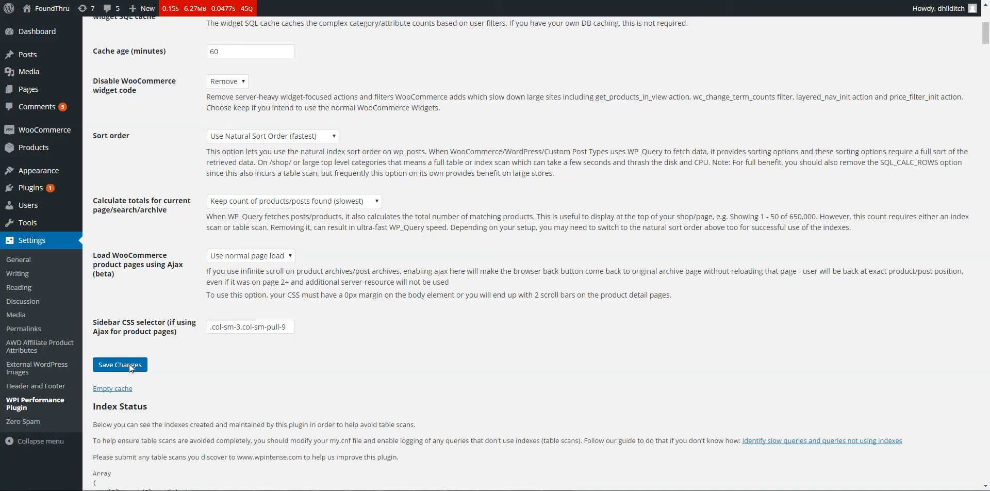
click(120, 365)
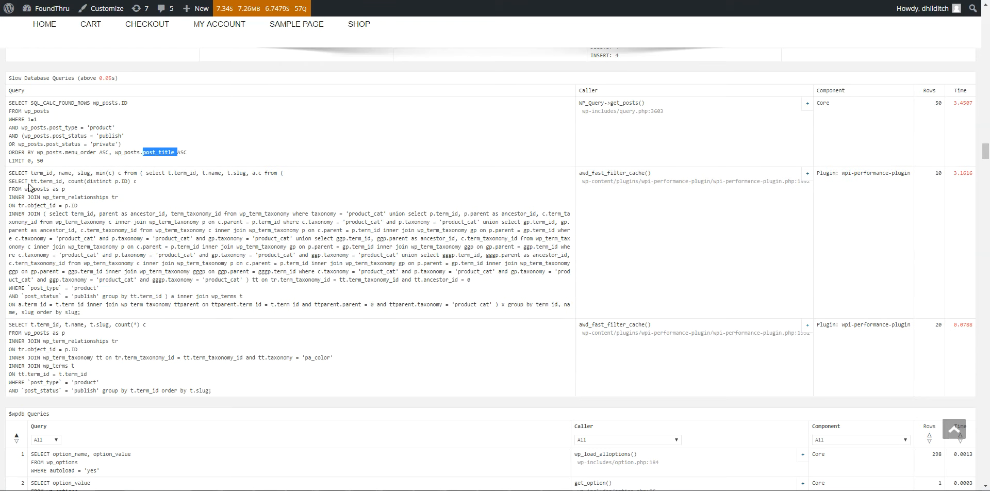
mouse_move(67, 152)
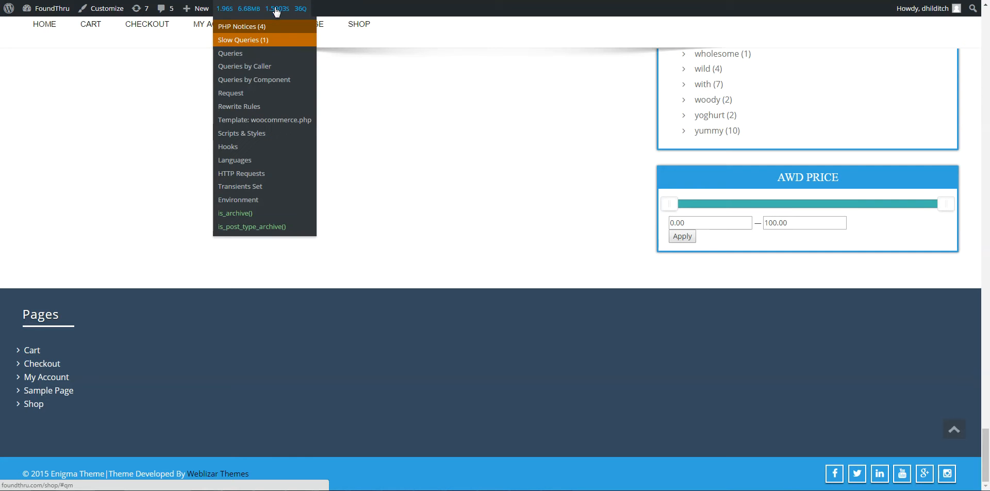
Show the reloaded shop's slow queries, now a single product query ordered by date
click(230, 54)
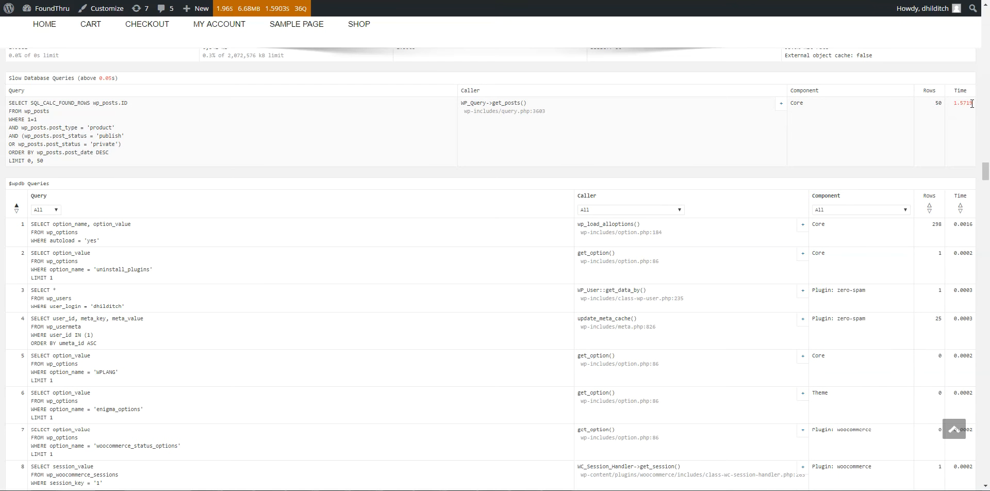
mouse_move(52, 157)
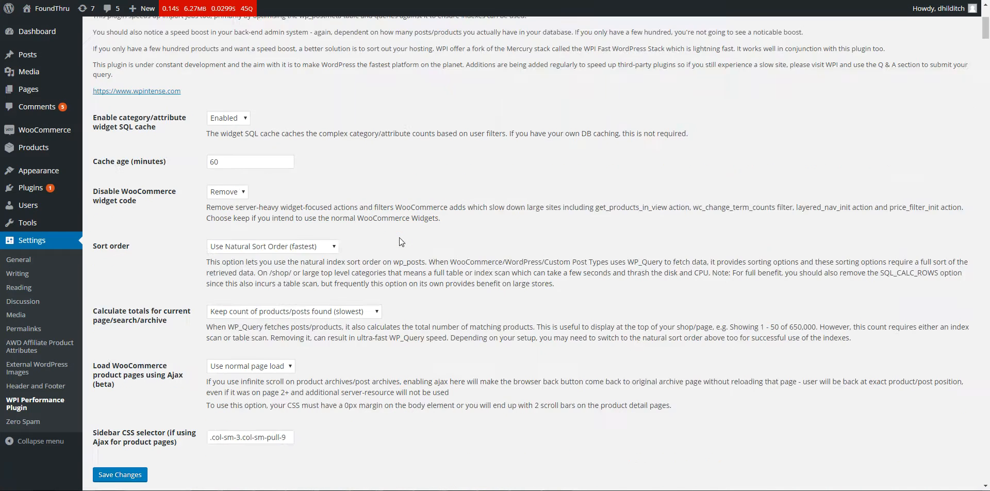
Choose Remove count of products/posts found (fastest) for Calculate totals
click(293, 201)
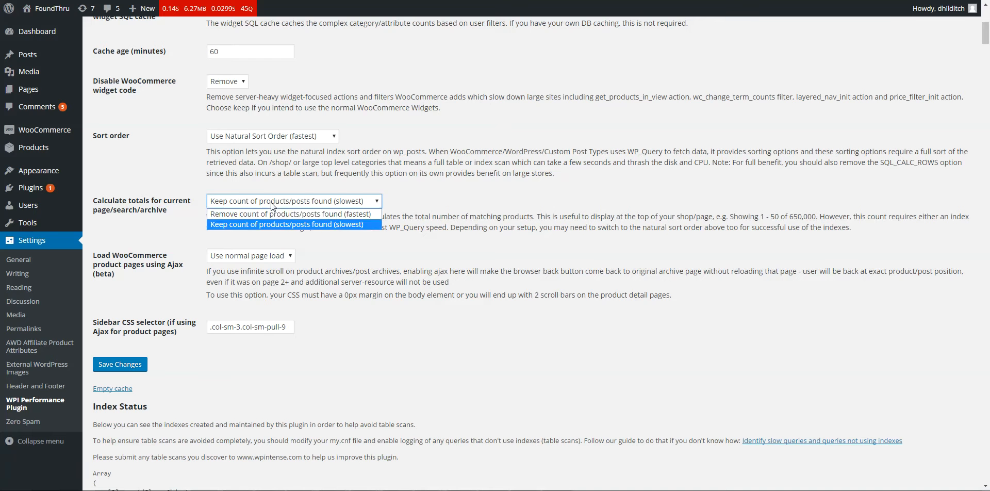
click(291, 214)
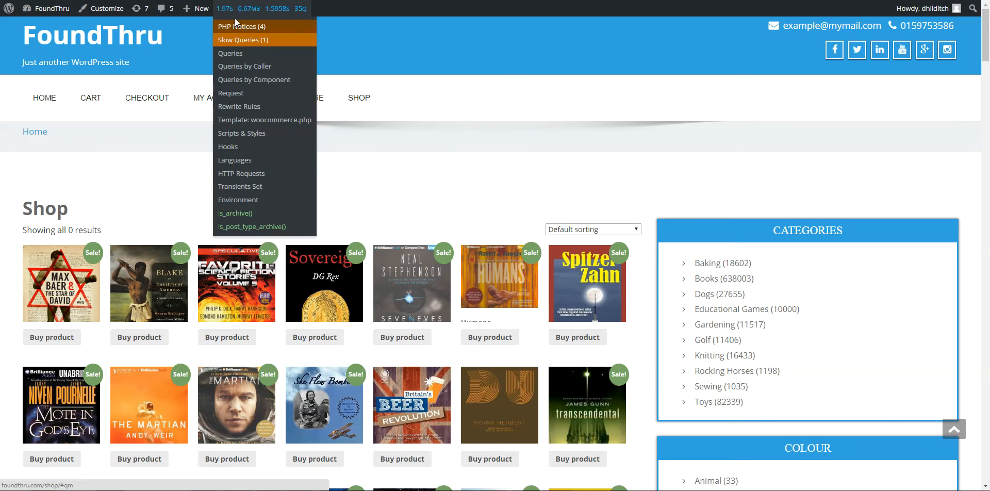
Examine the slow product query, picking out post_type, then scroll to the Environment panels
click(230, 54)
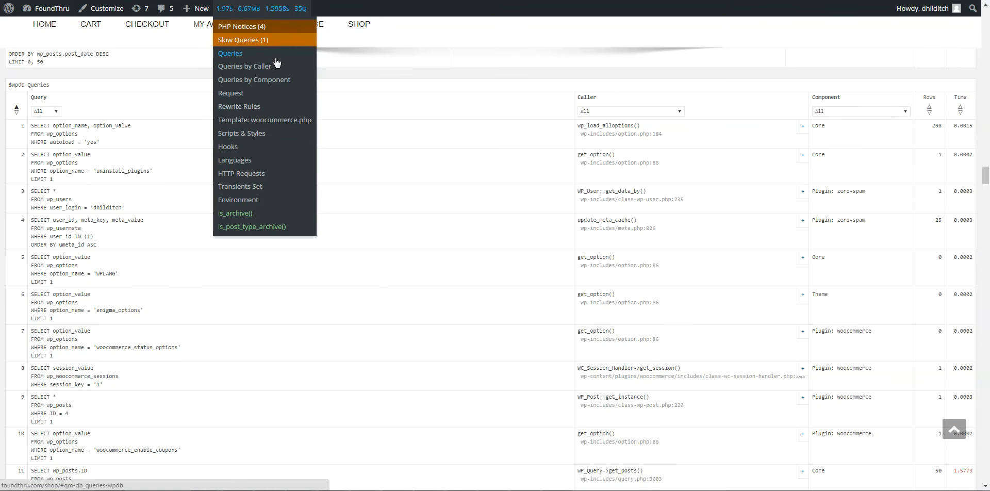
click(255, 41)
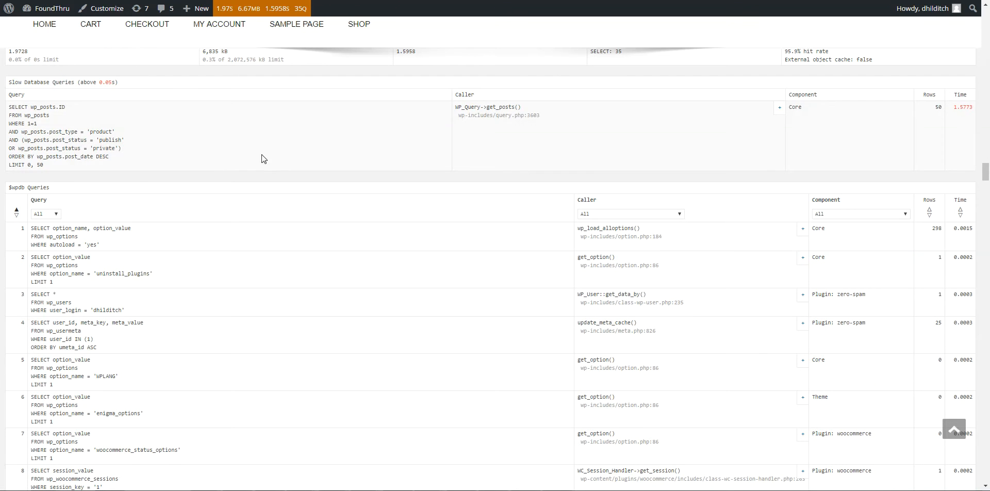
mouse_move(969, 117)
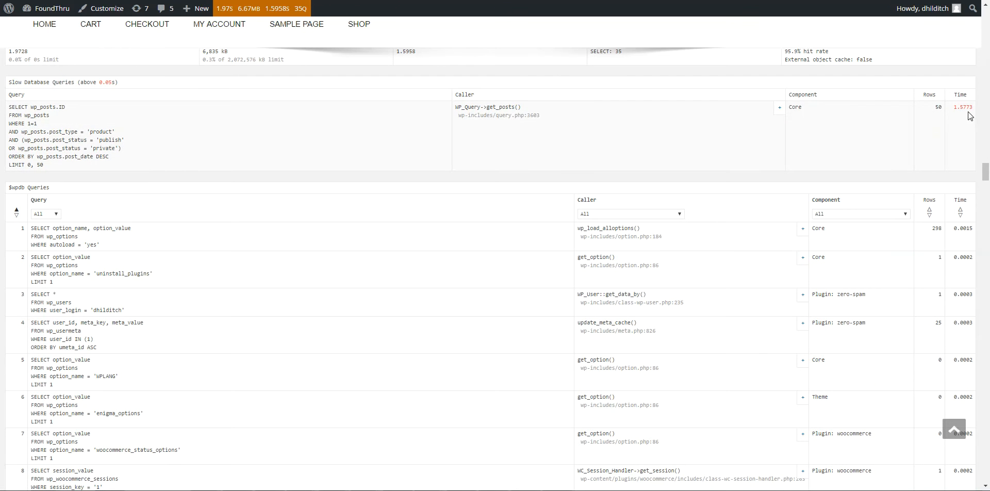
mouse_move(44, 162)
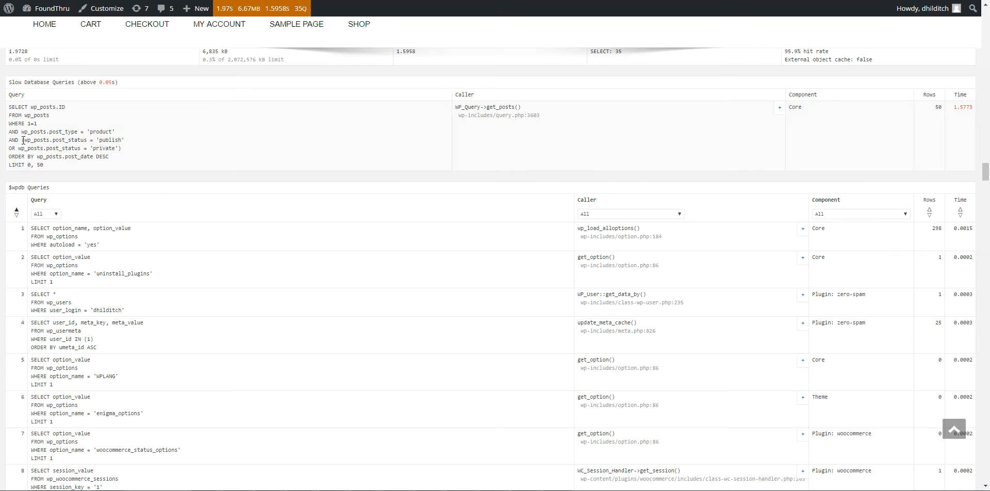
drag(21, 140, 108, 148)
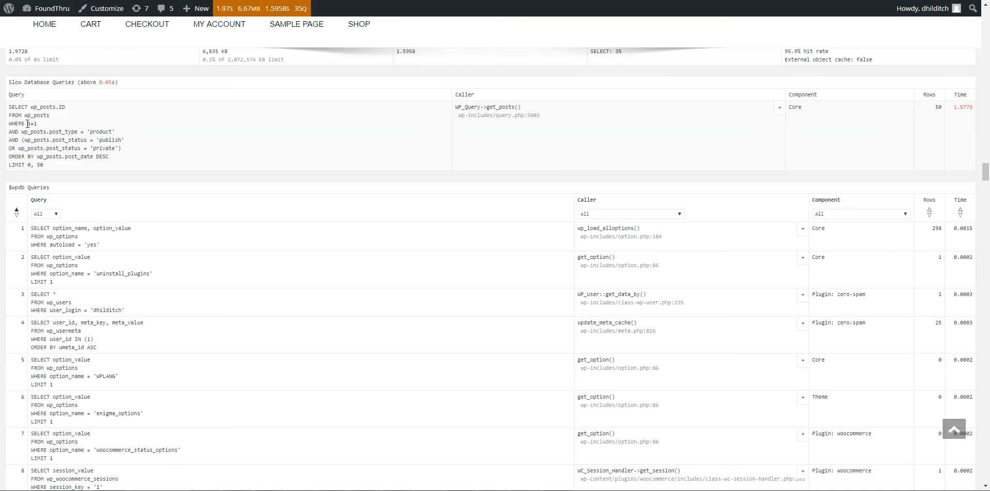
double_click(62, 132)
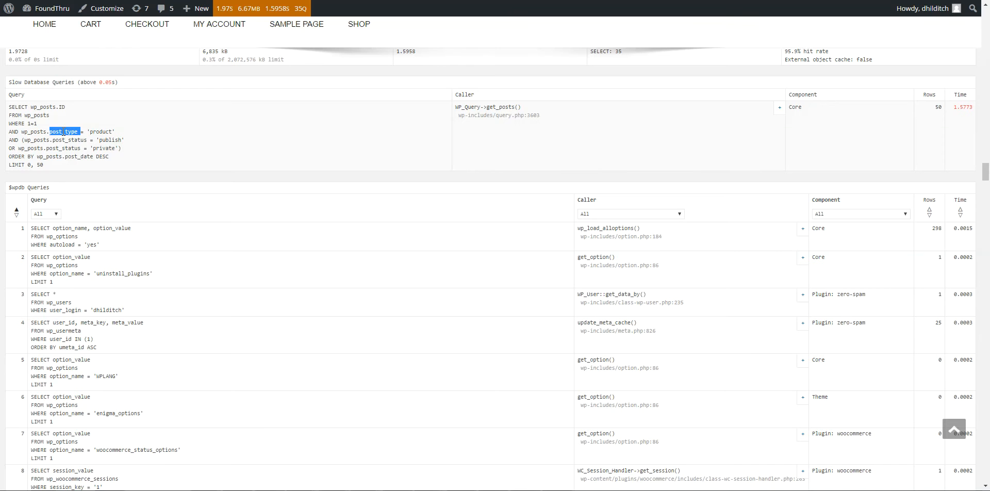
double_click(70, 141)
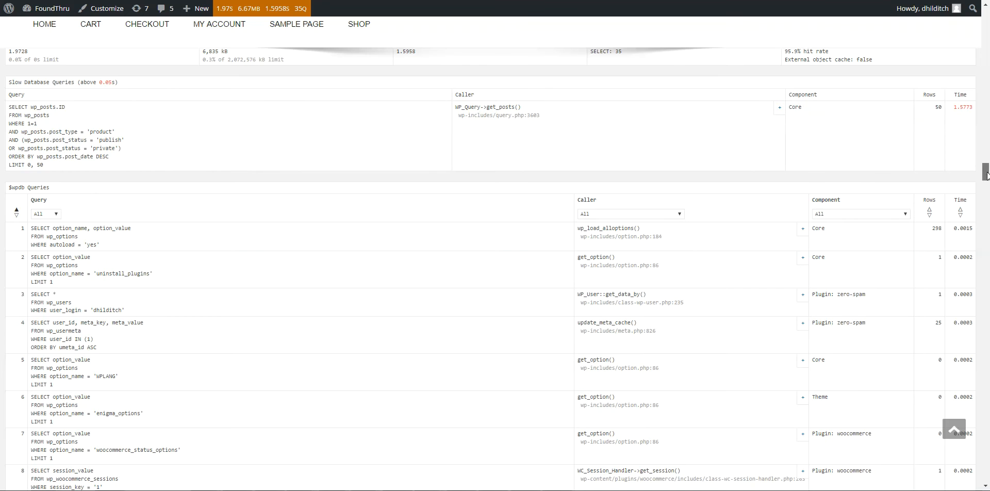
scroll(down, 3)
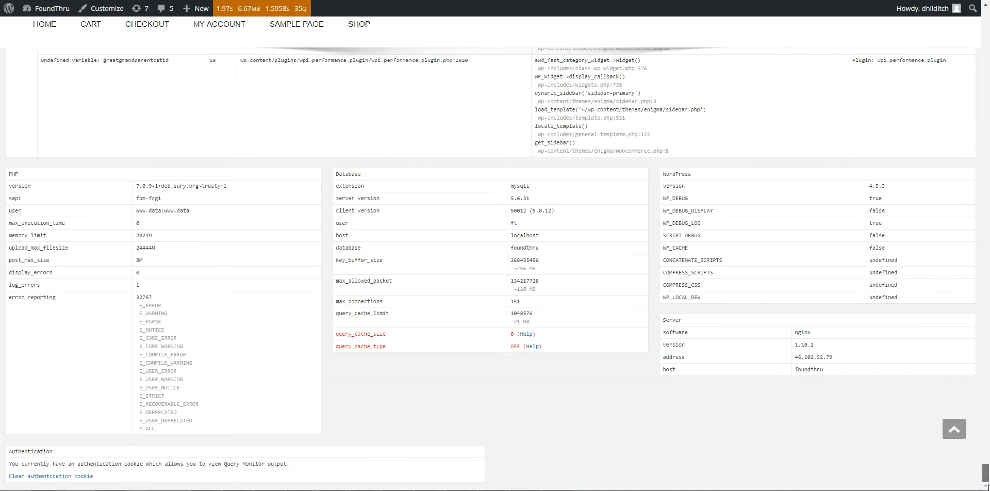
mouse_move(8, 483)
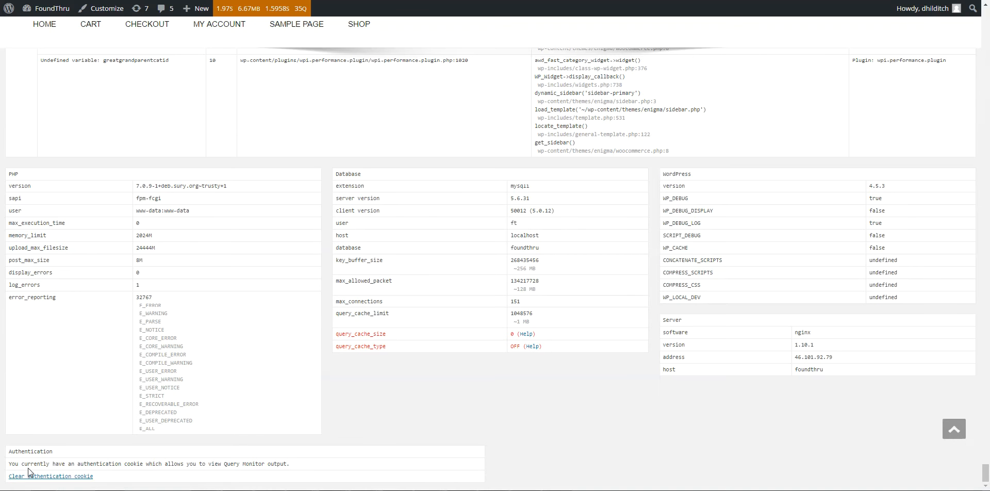
mouse_move(501, 441)
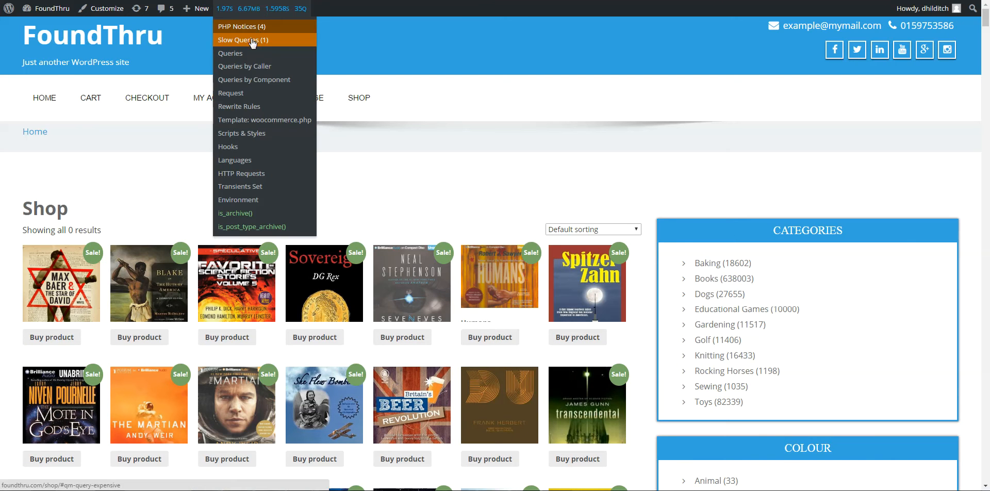
Log out via the Howdy account menu so the shop loads as a visitor sees it
click(250, 41)
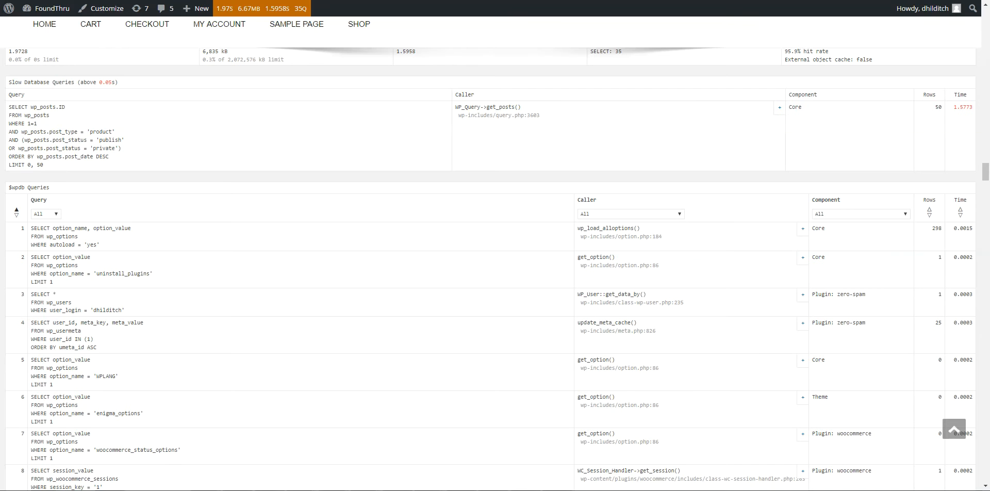
click(922, 8)
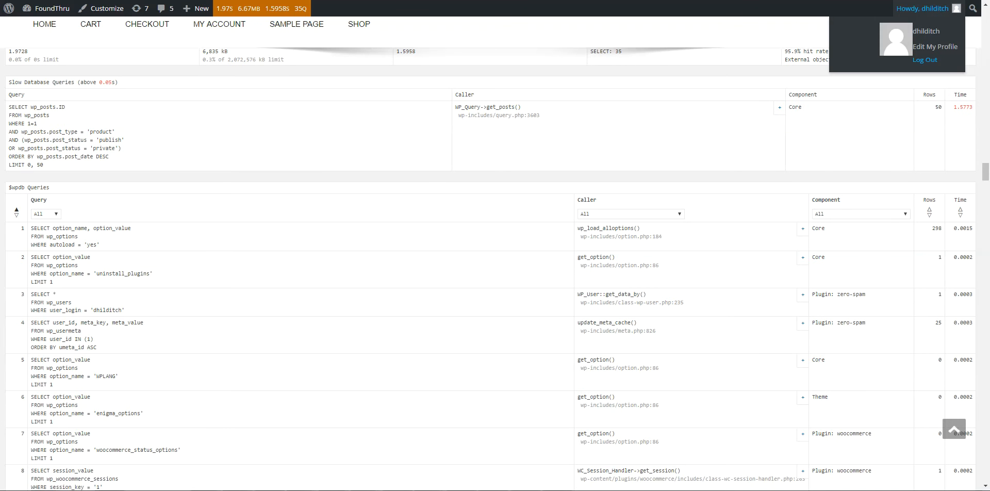
click(924, 59)
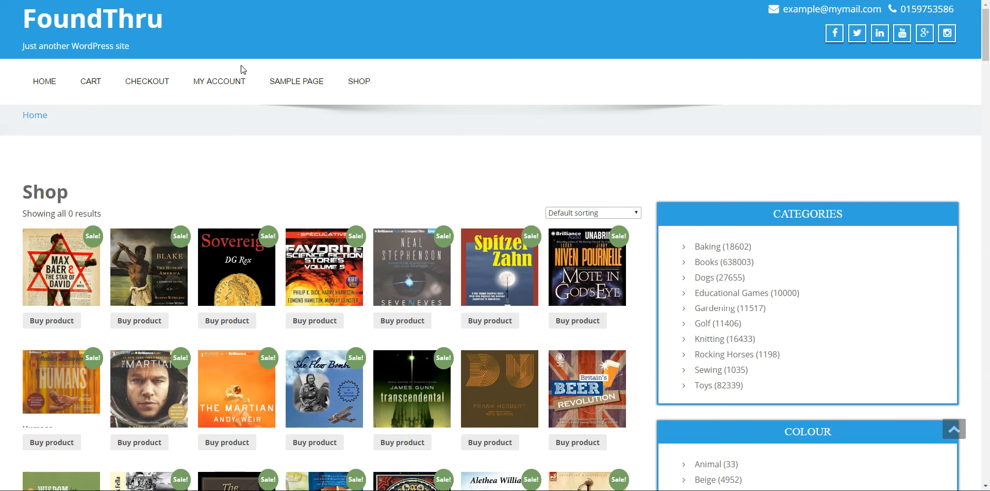
scroll(down, 3)
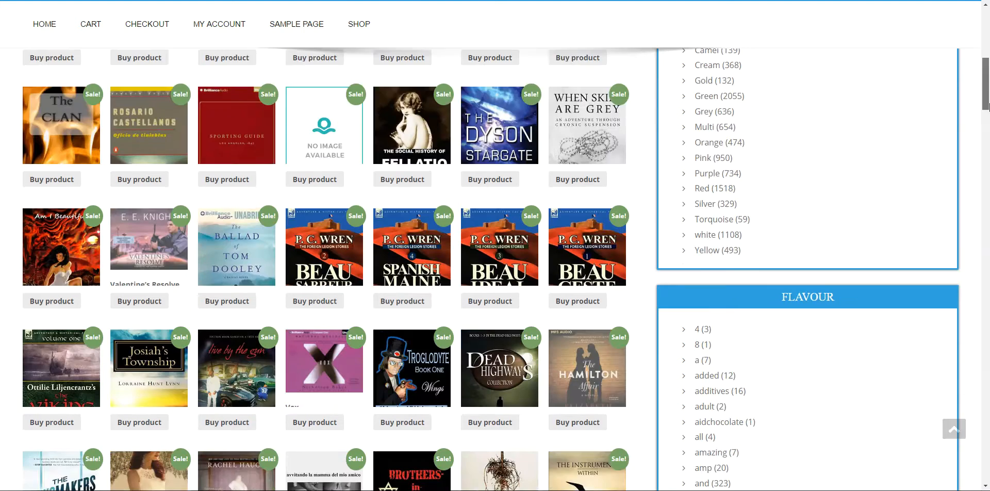
scroll(down, 3)
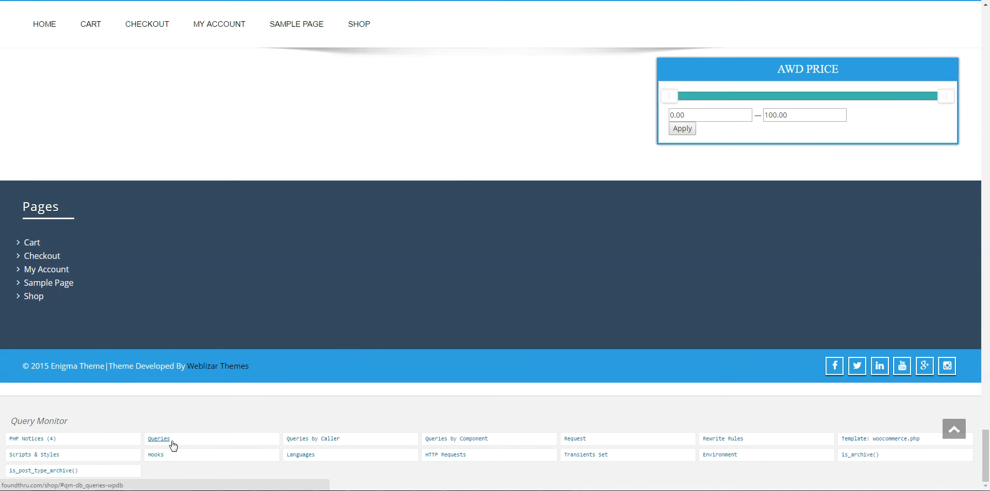
mouse_move(163, 442)
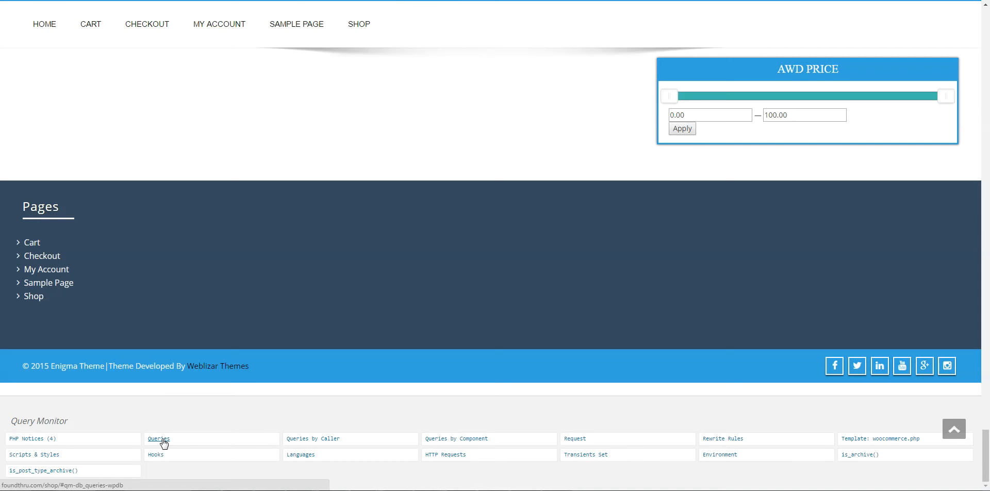
click(158, 439)
text(wp_que)
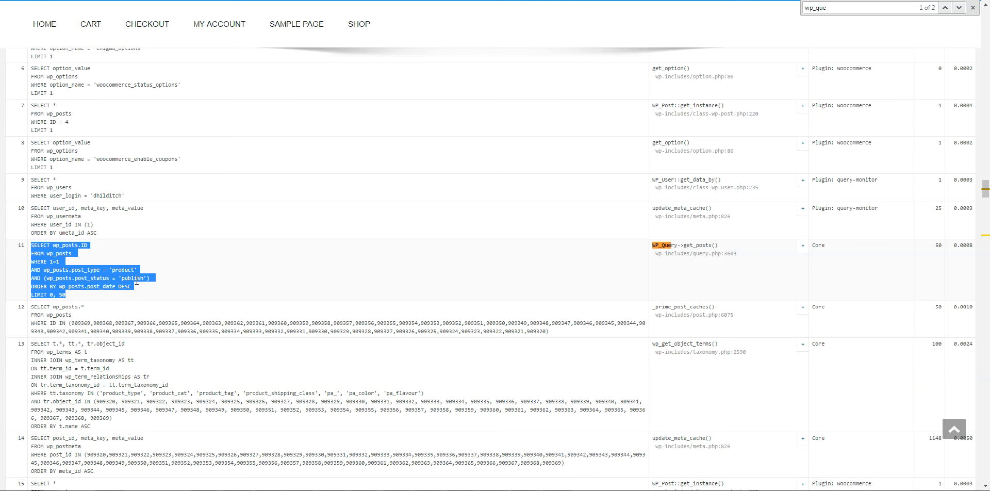
mouse_move(950, 255)
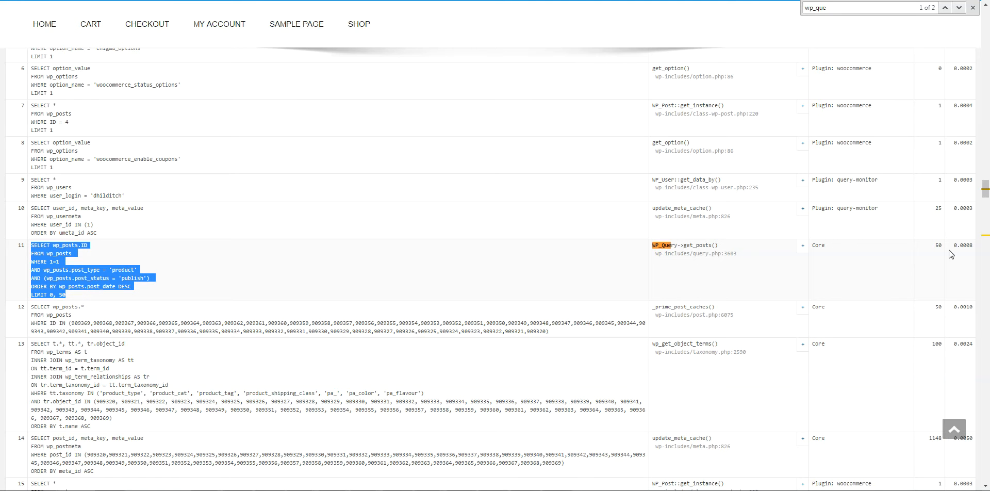
mouse_move(962, 249)
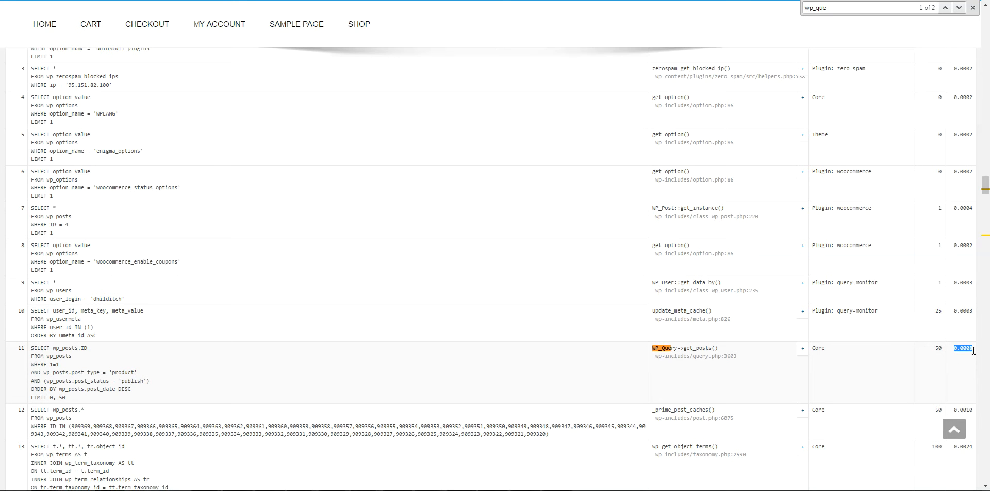
mouse_move(414, 385)
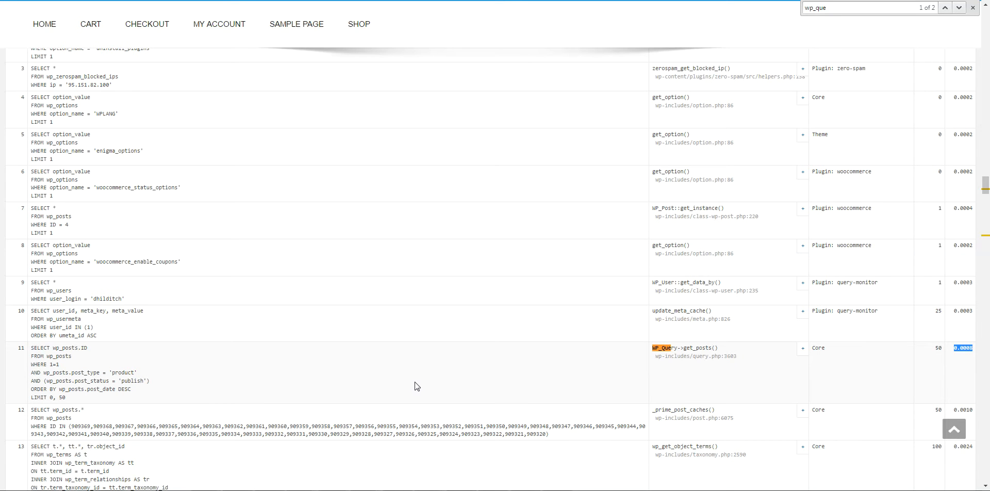
mouse_move(446, 396)
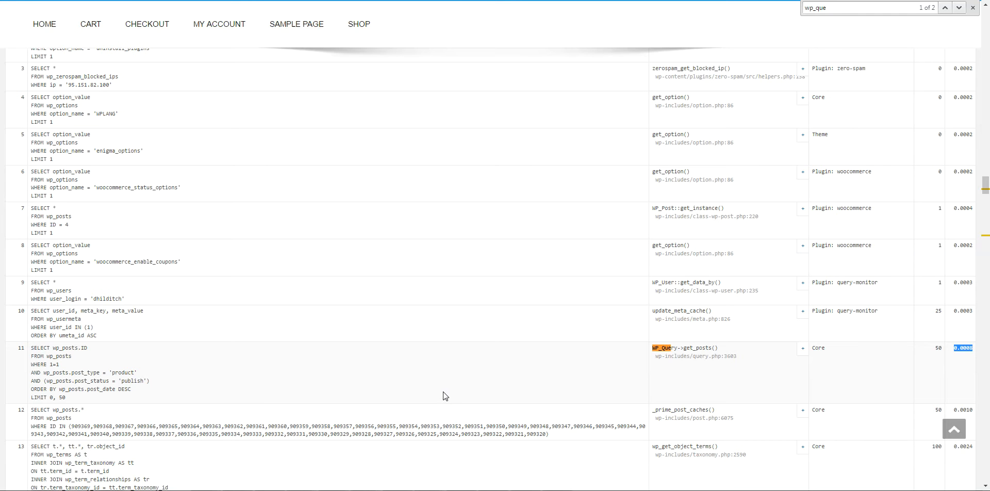
mouse_move(594, 373)
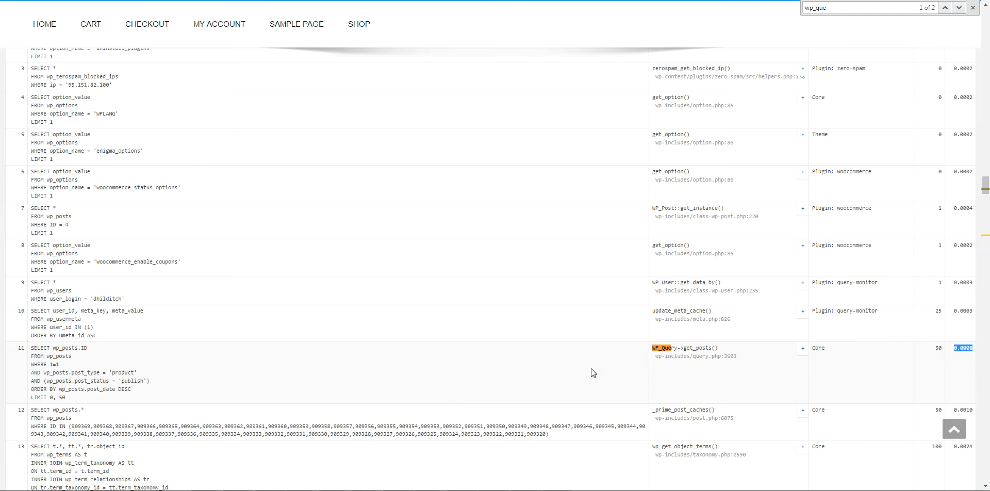
mouse_move(986, 178)
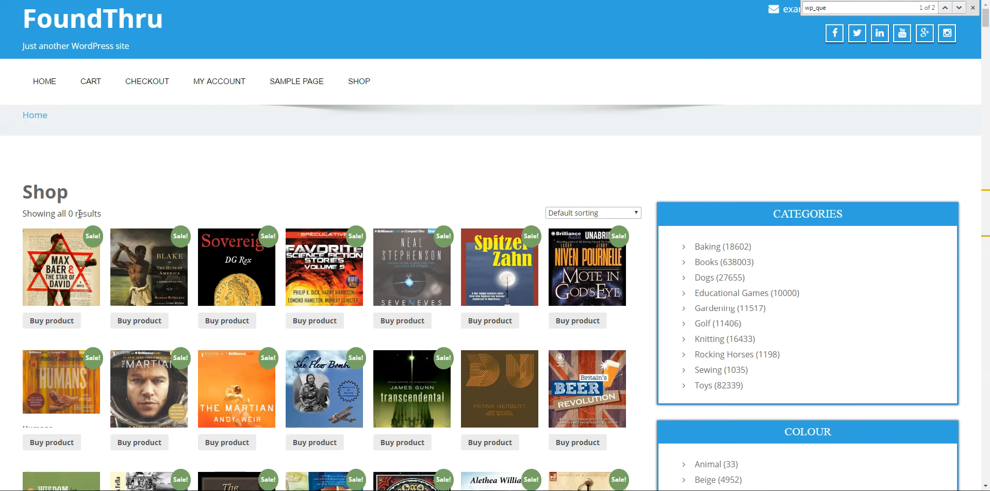
Scroll through the logged-out shop page's product grid, categories and tag lists
scroll(down, 3)
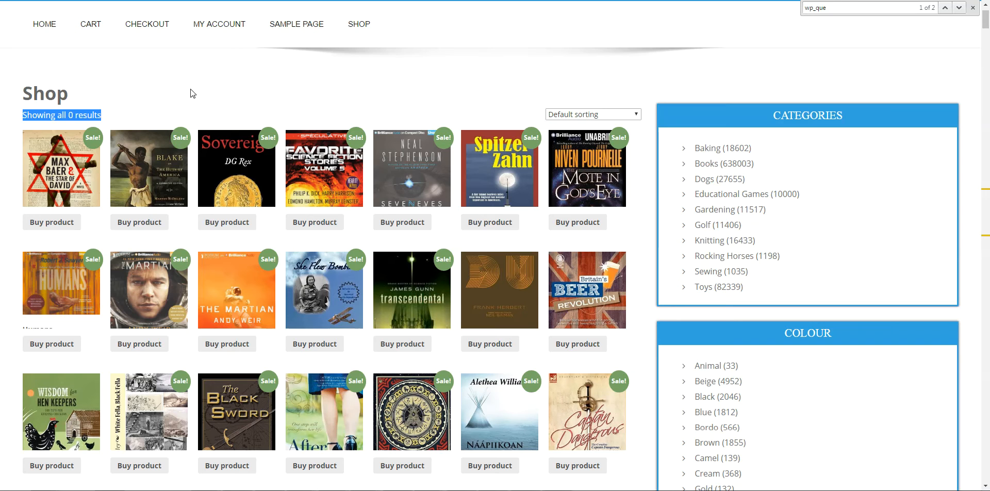
mouse_move(137, 124)
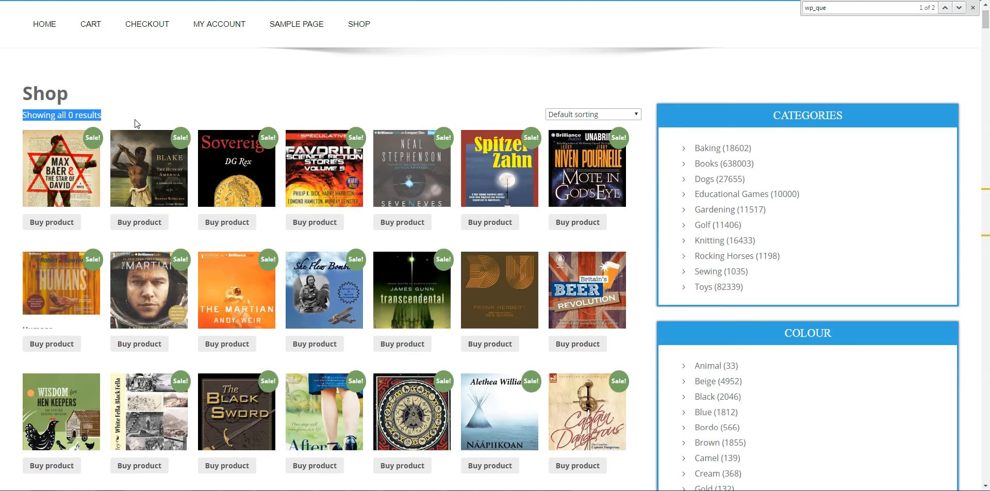
scroll(down, 3)
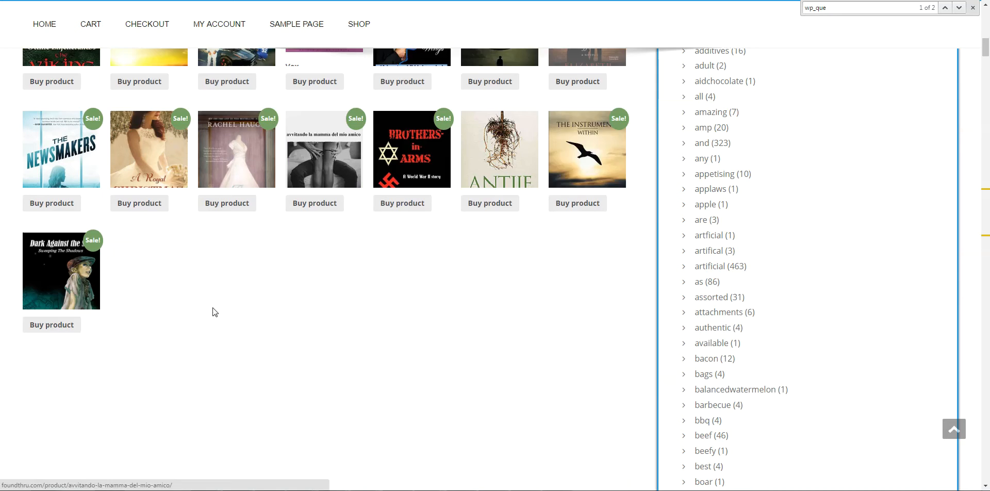
scroll(down, 3)
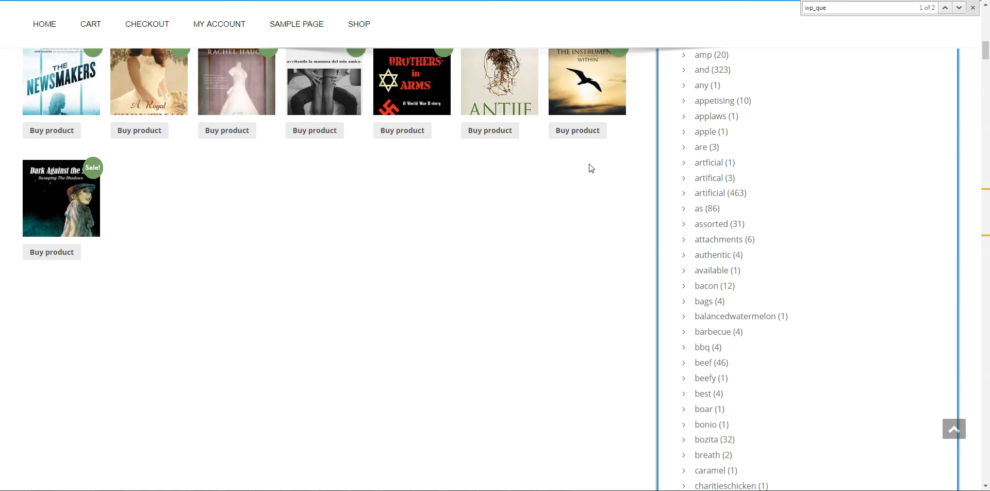
scroll(down, 3)
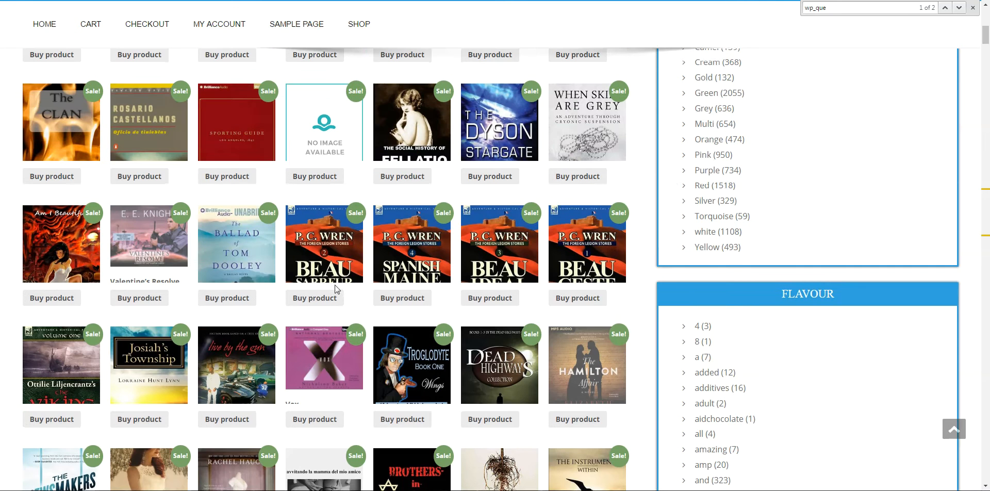
scroll(down, 3)
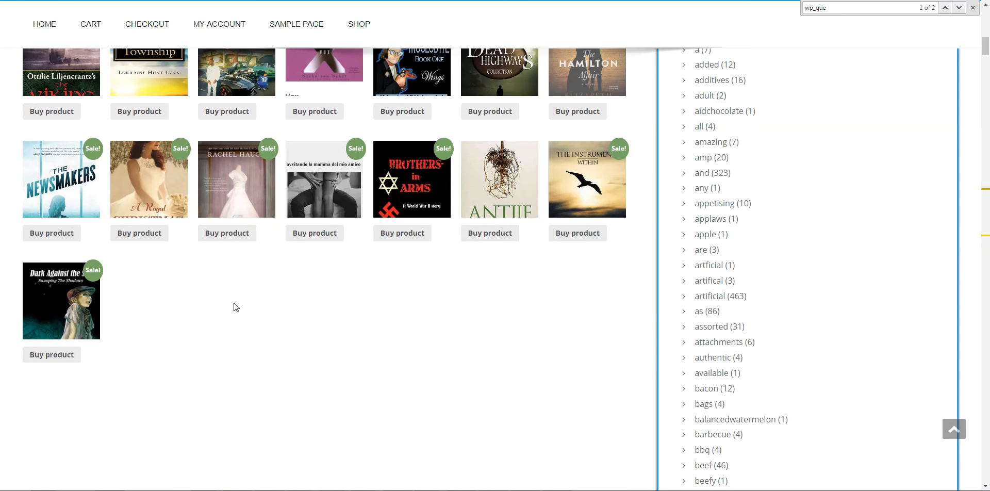
mouse_move(338, 211)
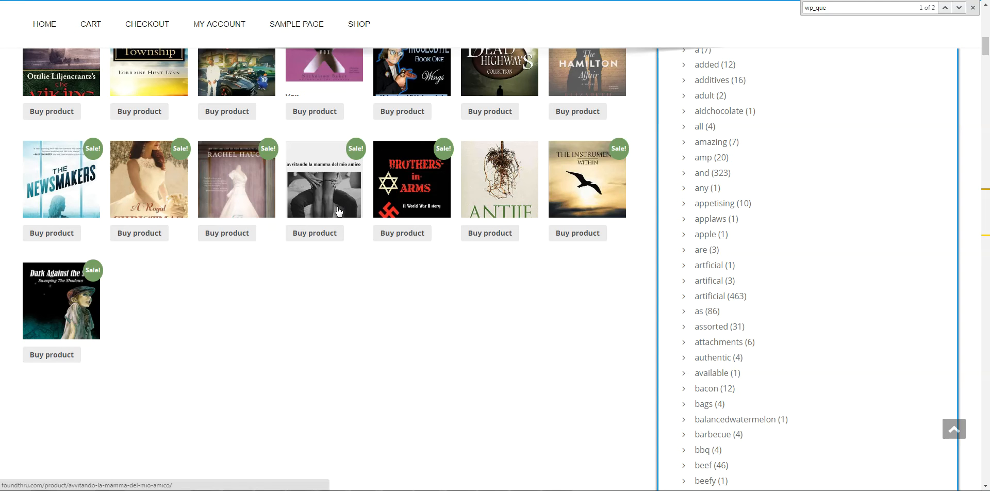
mouse_move(303, 222)
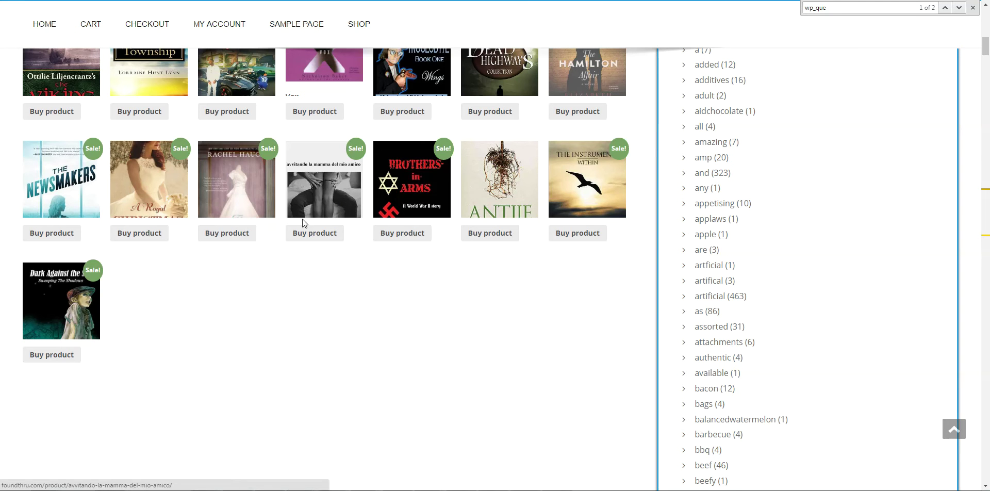
scroll(down, 3)
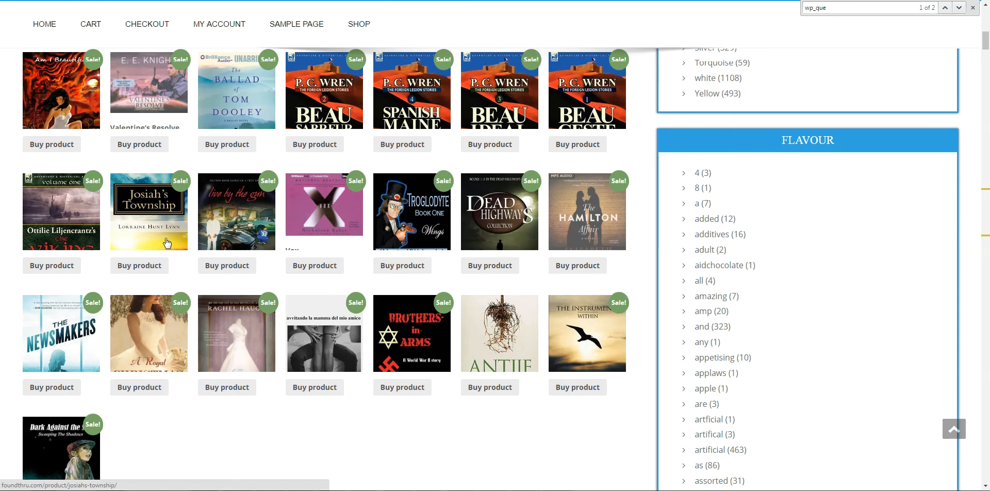
scroll(down, 3)
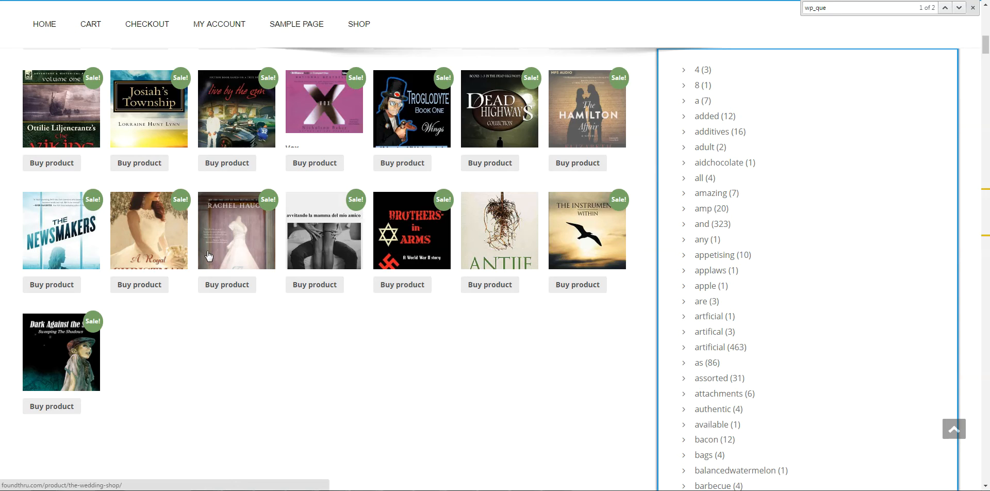
mouse_move(326, 251)
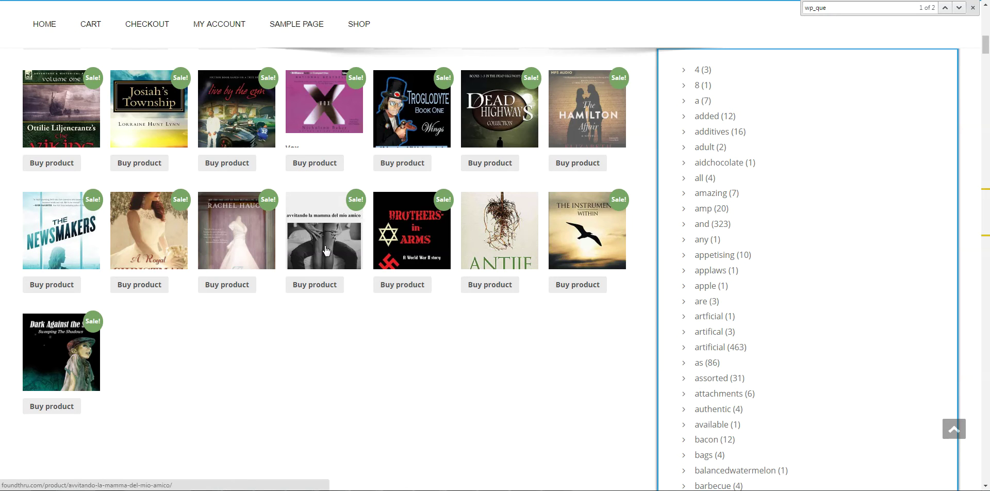
mouse_move(321, 247)
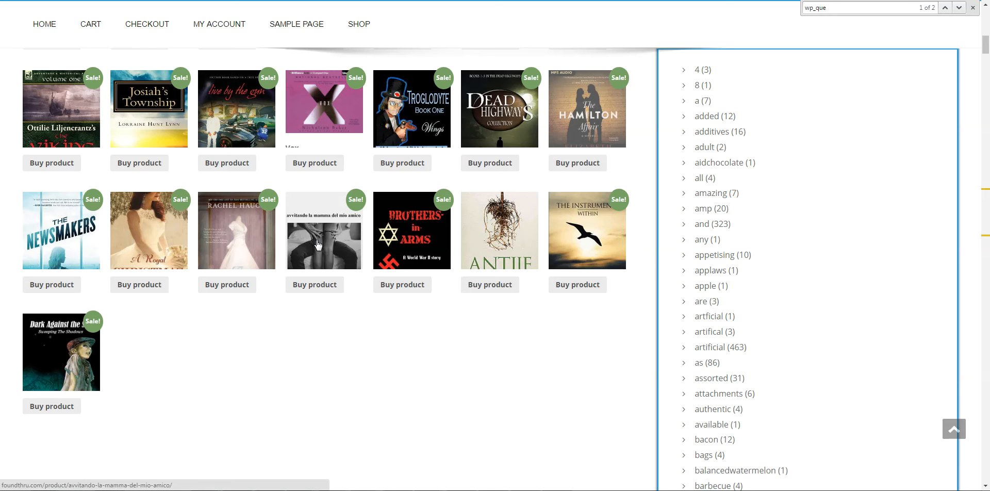
mouse_move(313, 242)
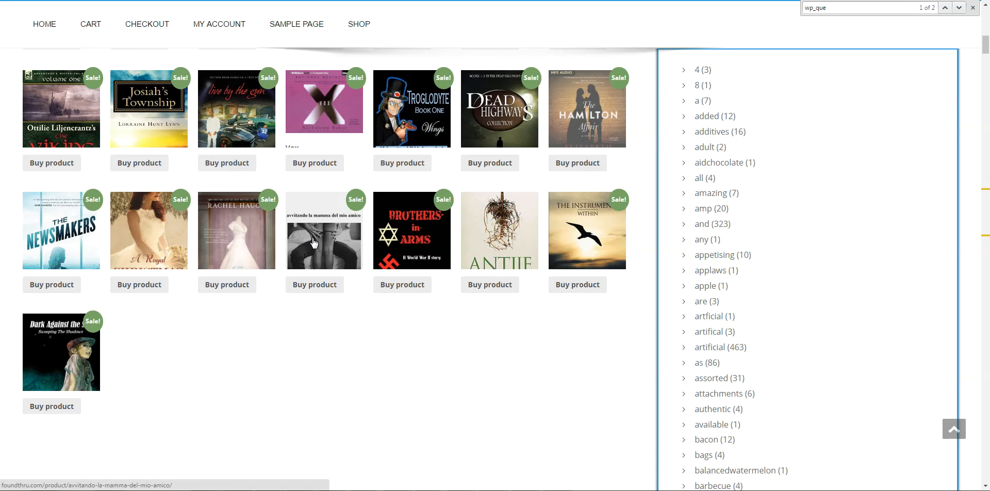
mouse_move(316, 219)
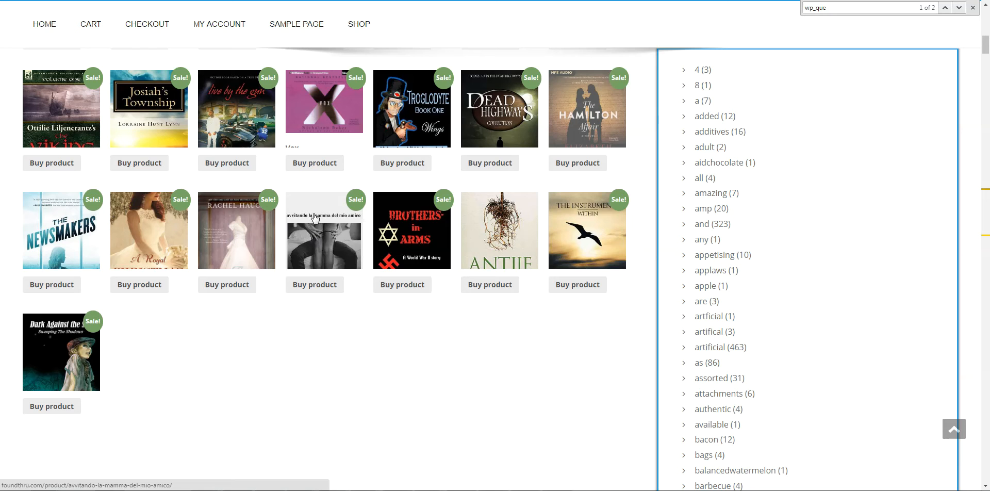
mouse_move(345, 232)
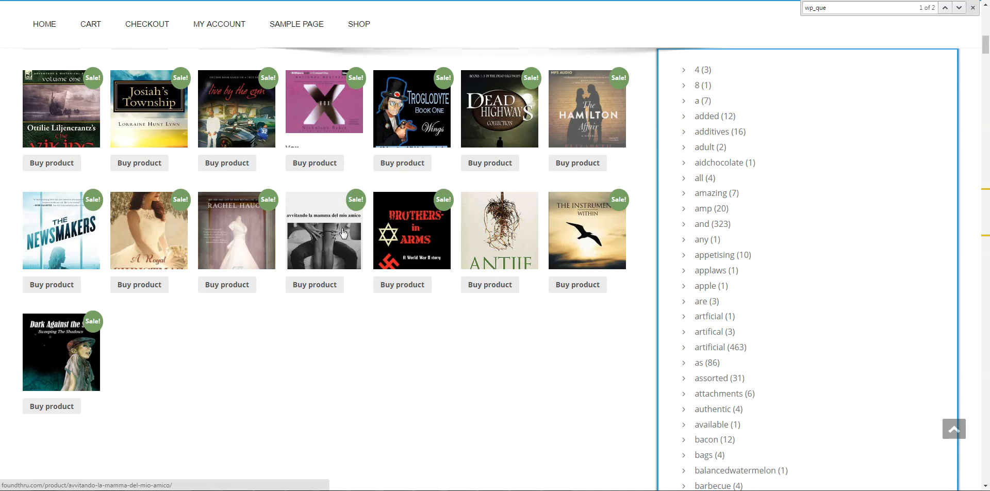
mouse_move(413, 163)
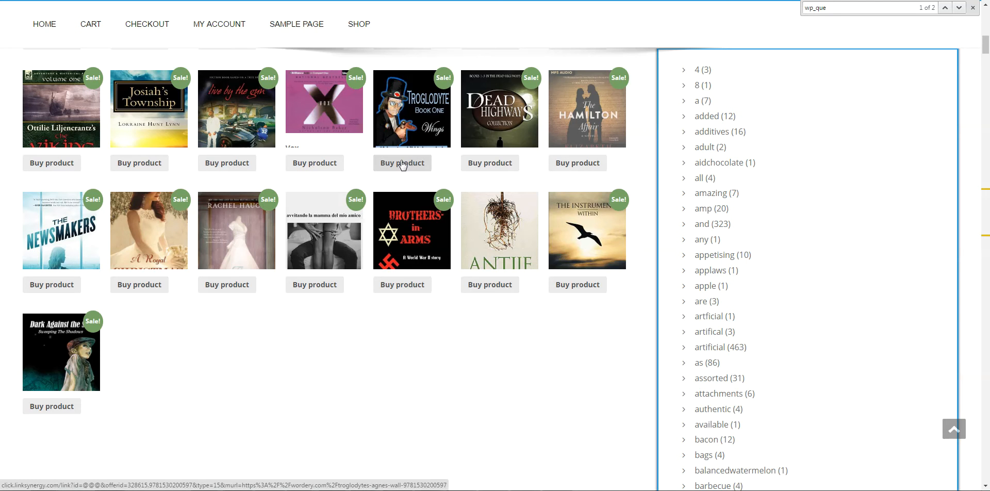
scroll(down, 3)
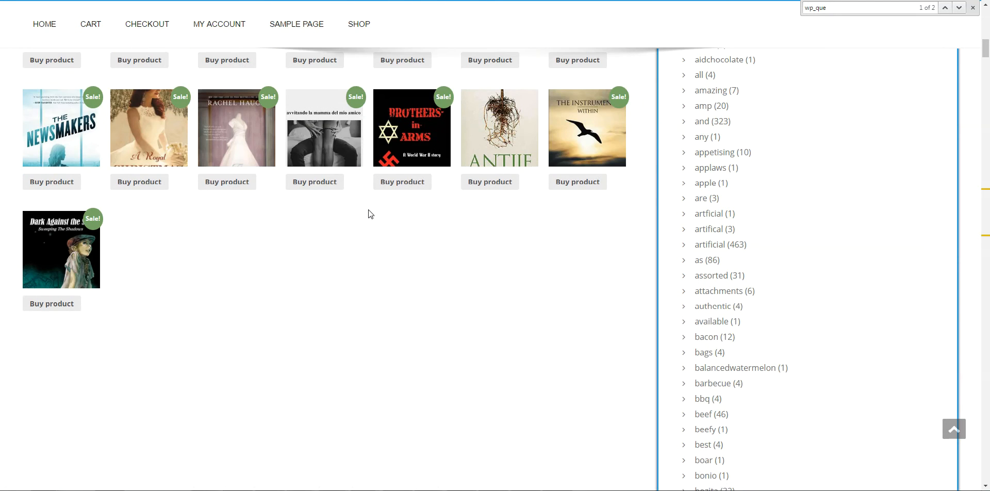
mouse_move(225, 320)
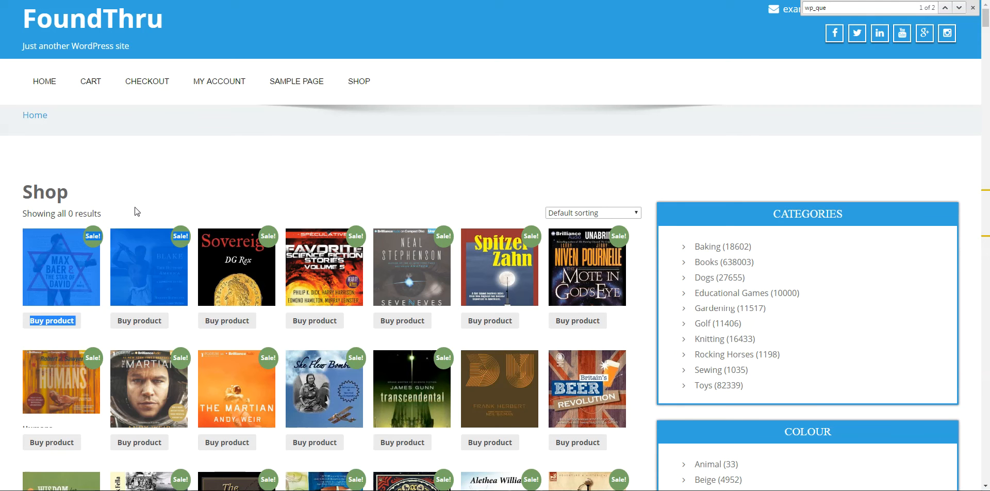
Sort the shop by newness, then by popularity
click(593, 213)
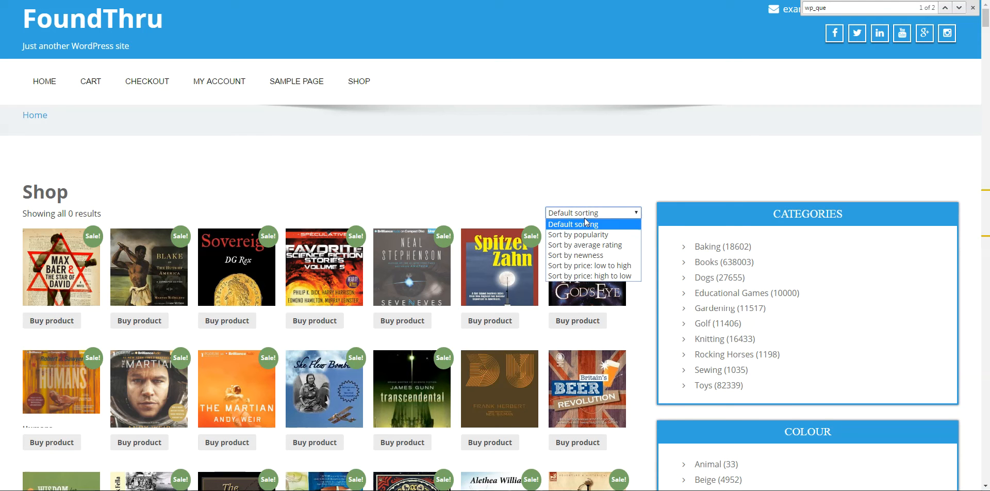
mouse_move(589, 265)
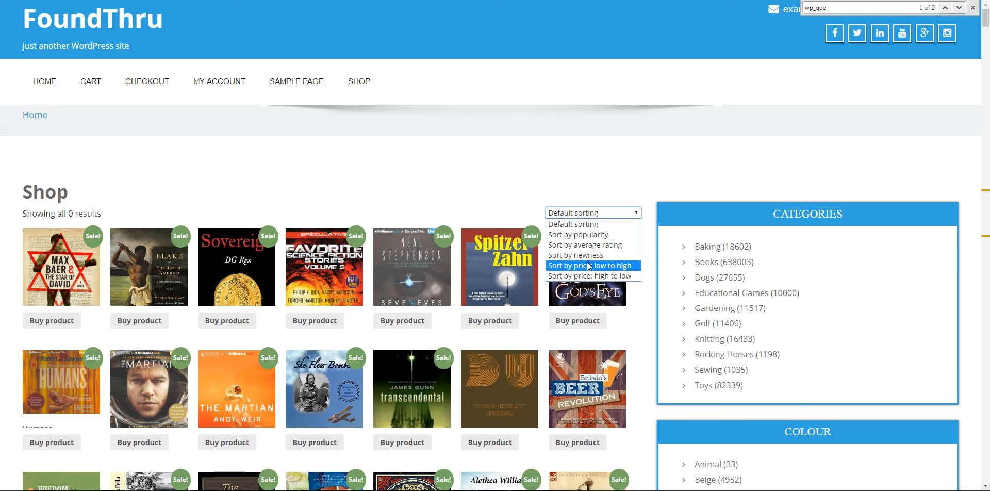
click(576, 255)
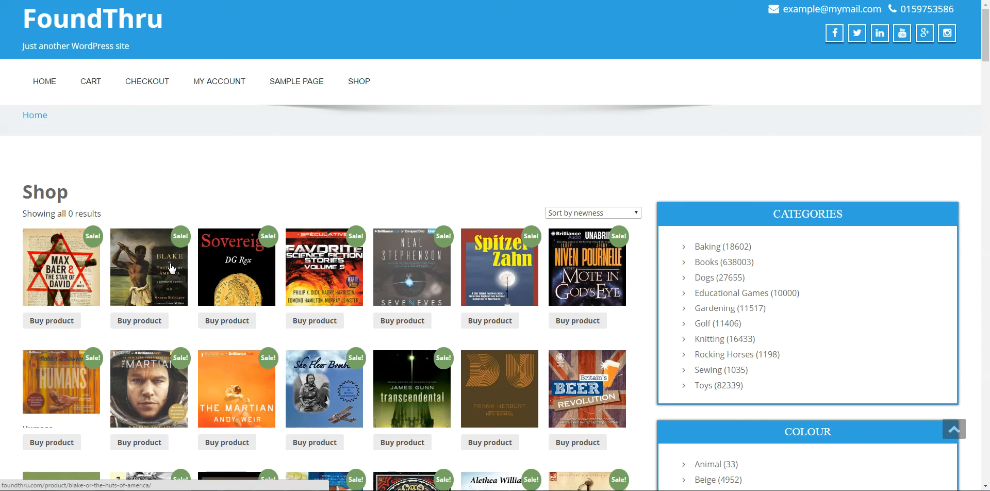
click(592, 212)
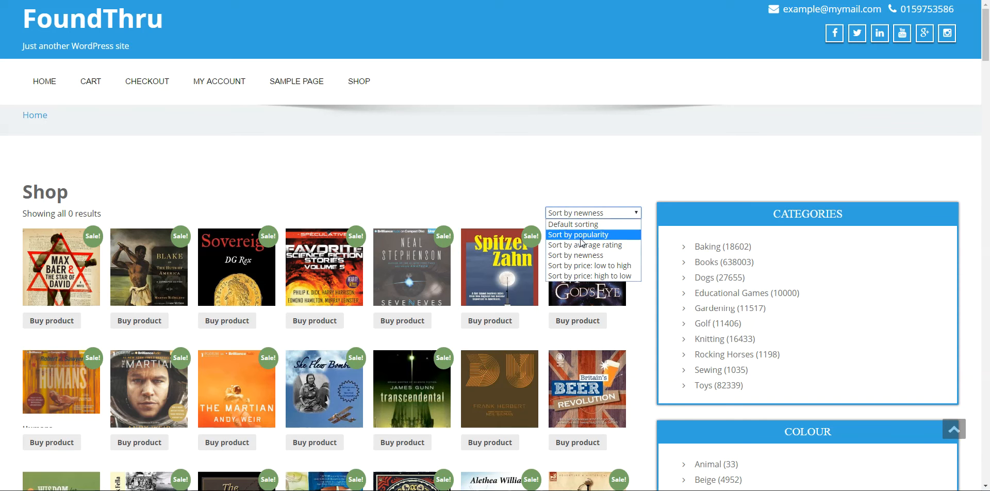
click(578, 235)
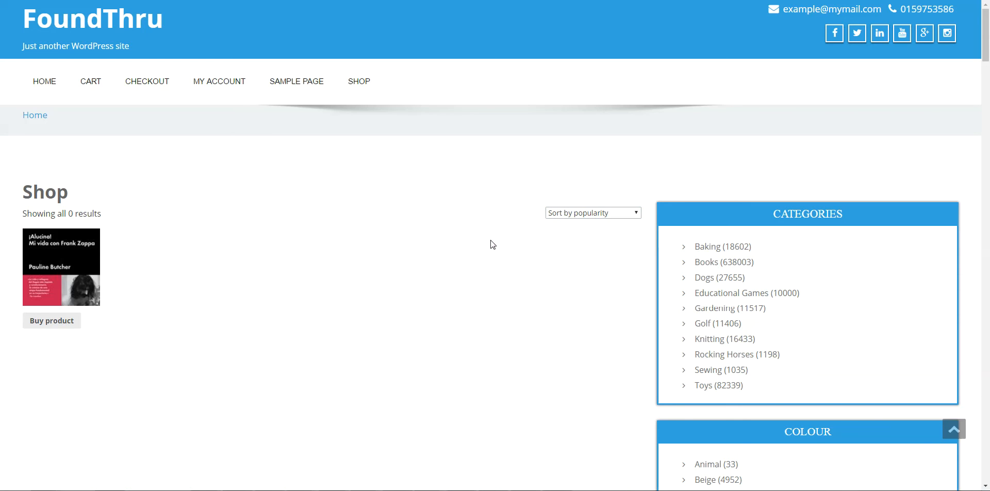
mouse_move(579, 215)
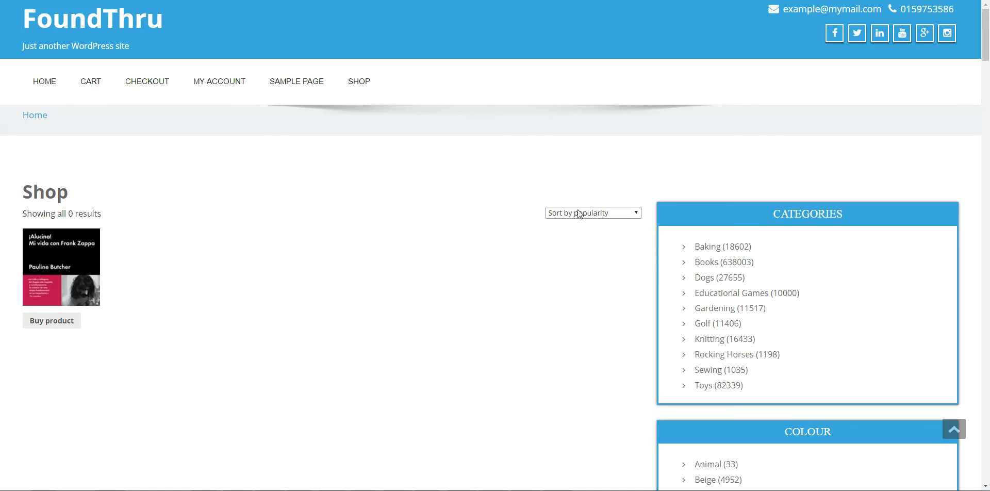
Sort the shop by average rating, then by price high to low, leaving one product
click(593, 212)
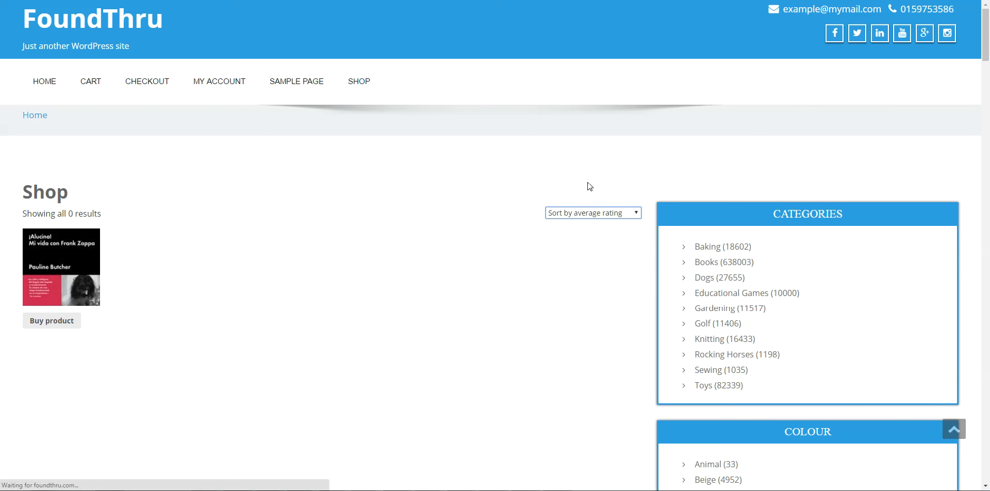
mouse_move(617, 219)
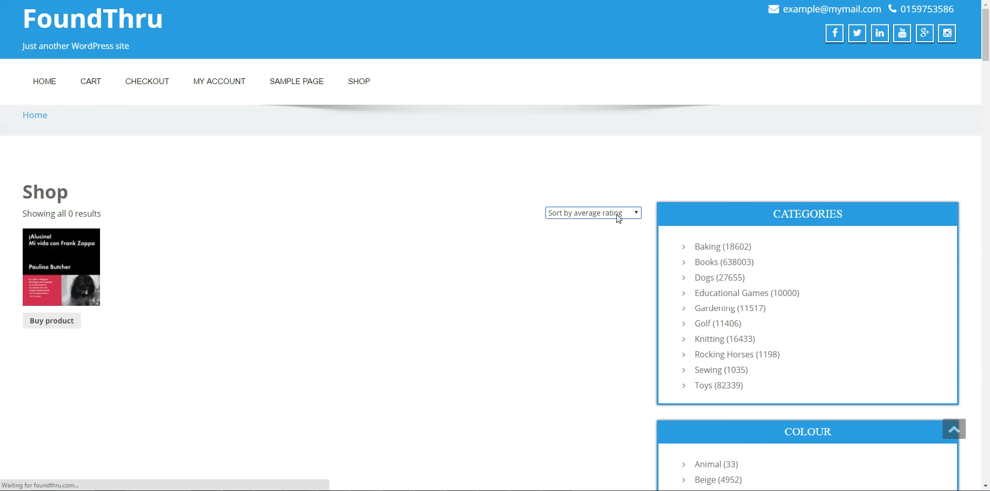
click(592, 212)
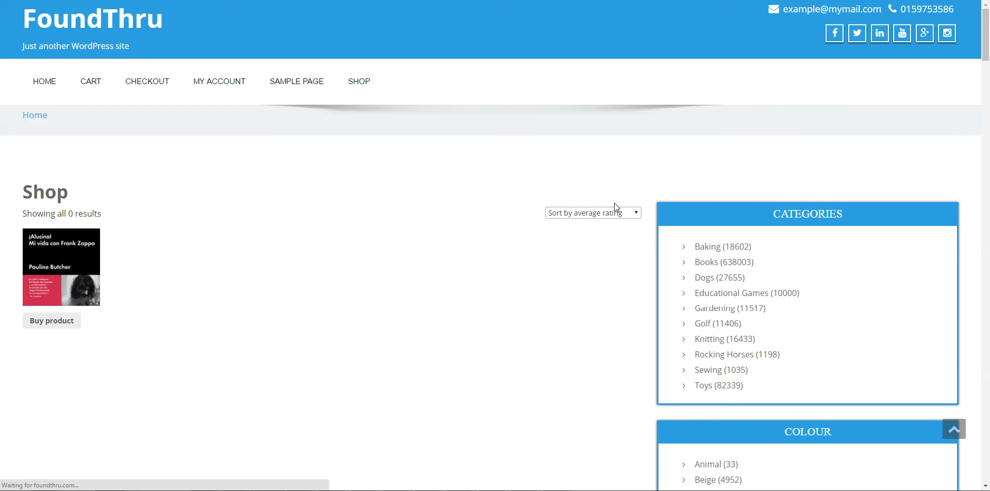
mouse_move(575, 158)
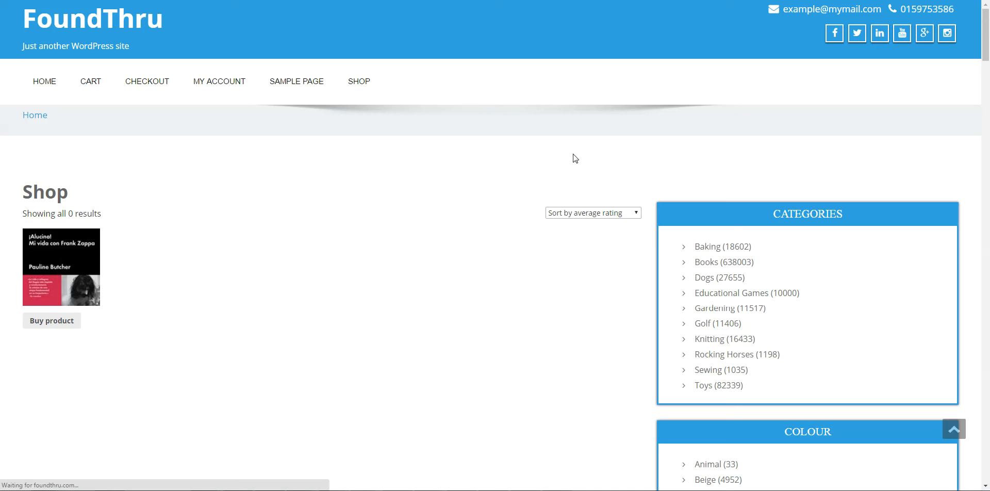
click(593, 213)
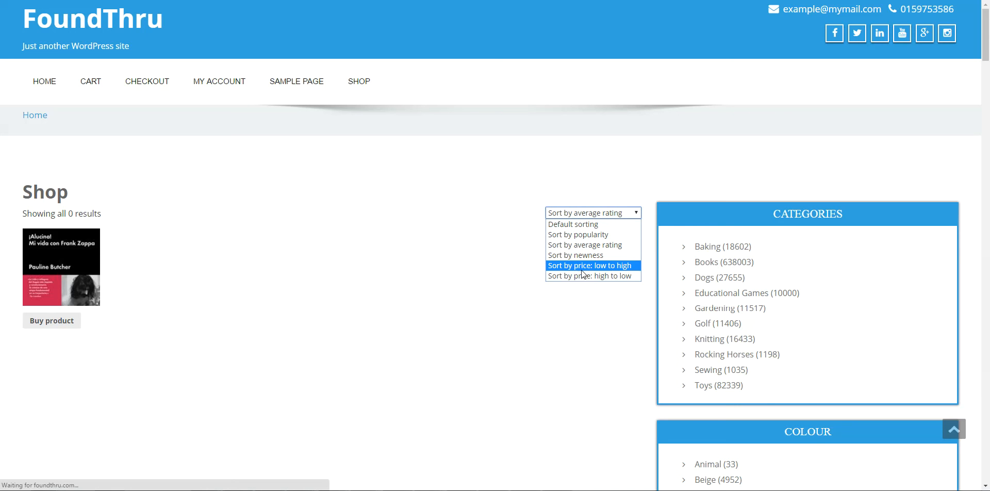
click(589, 275)
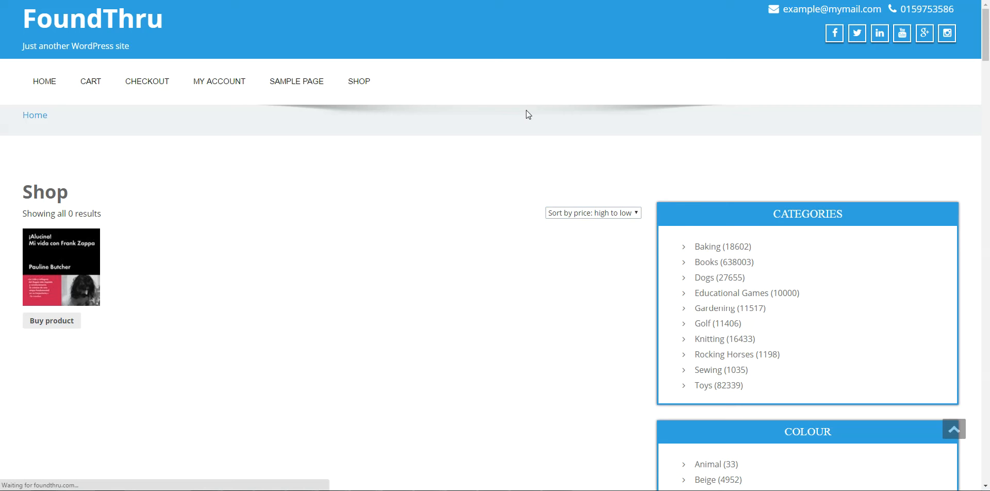
mouse_move(388, 285)
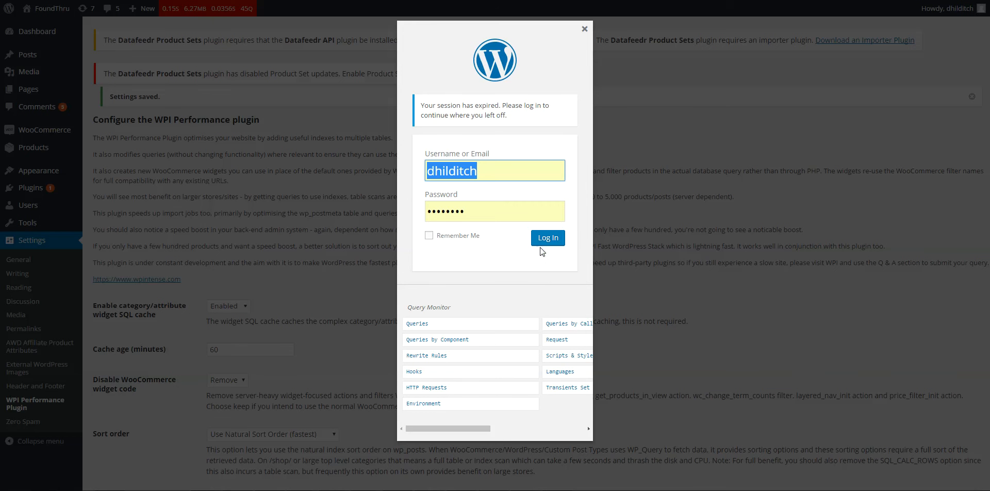
Log back in from the session-expired dialog and dismiss it
click(547, 238)
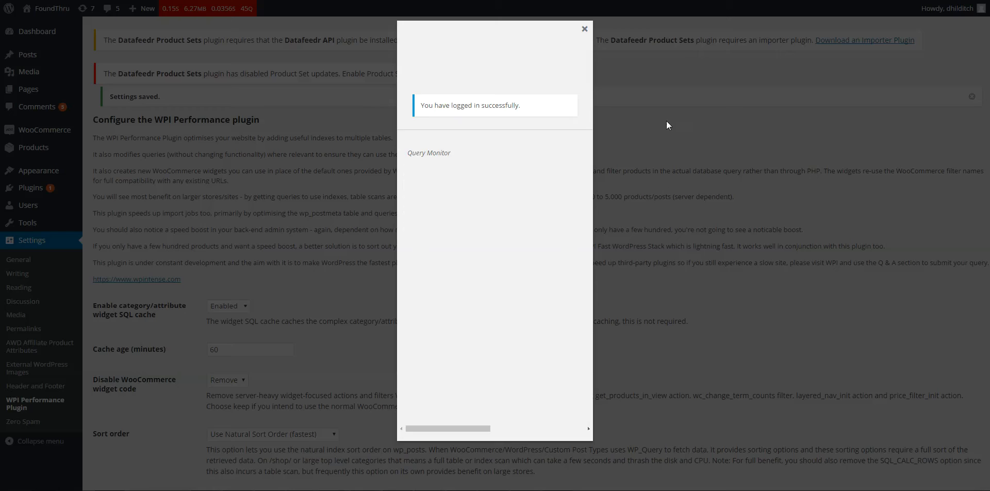
click(583, 29)
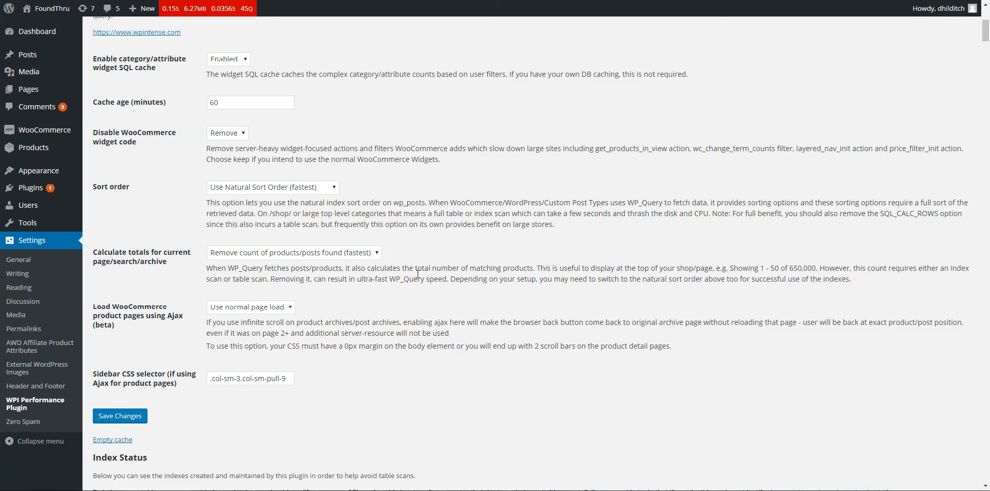
mouse_move(424, 266)
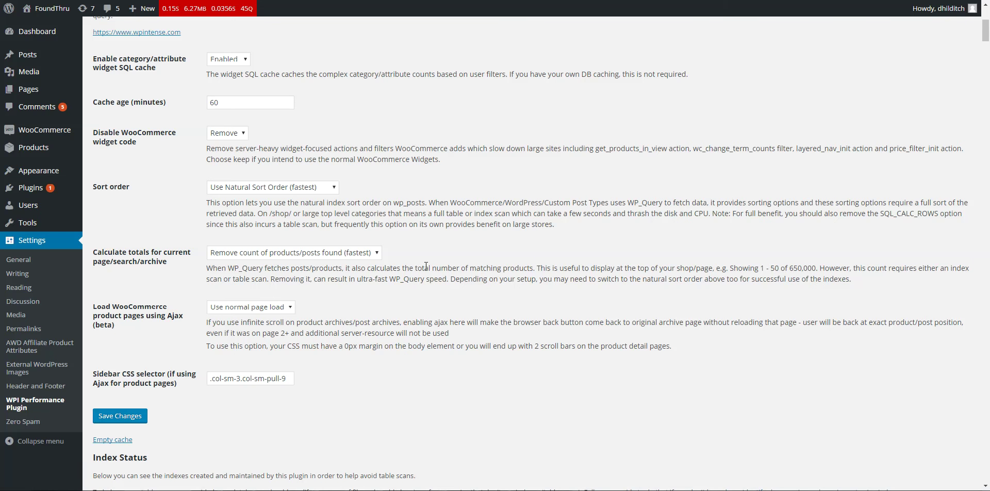
scroll(up, 3)
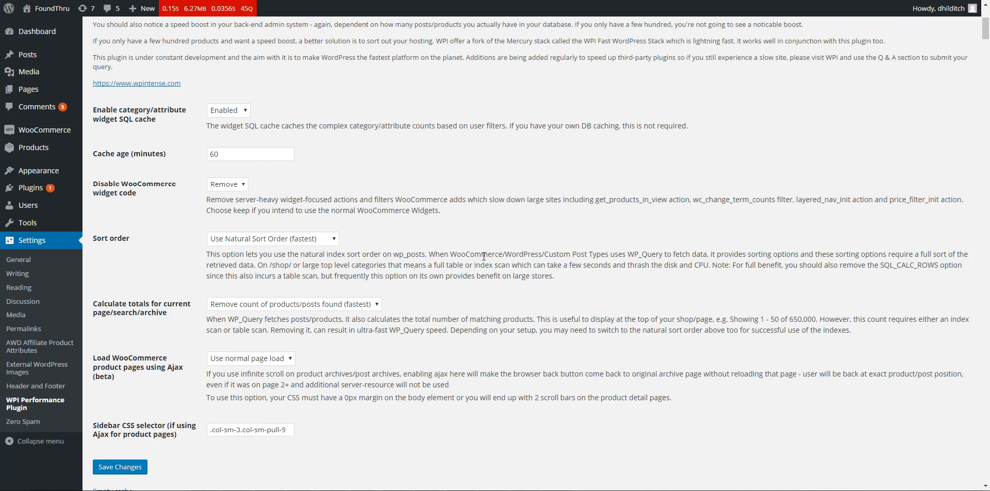
scroll(down, 3)
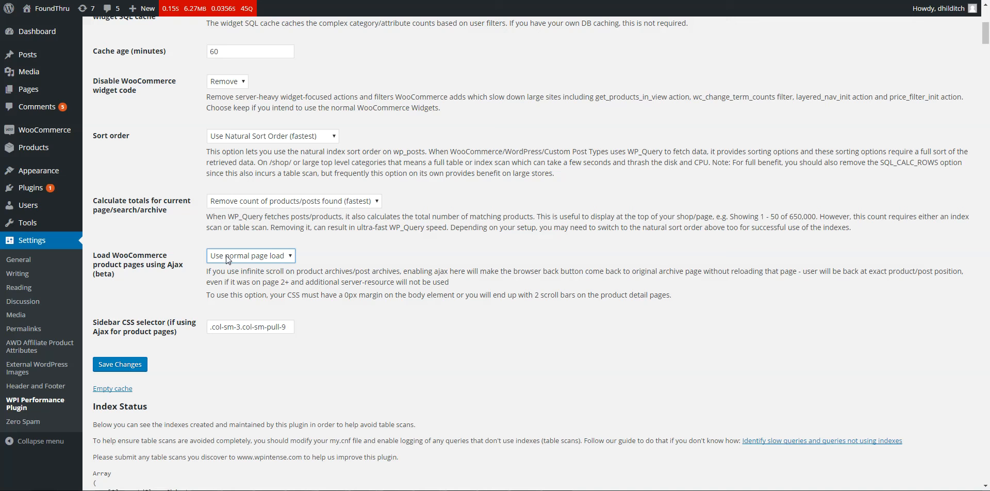
mouse_move(167, 268)
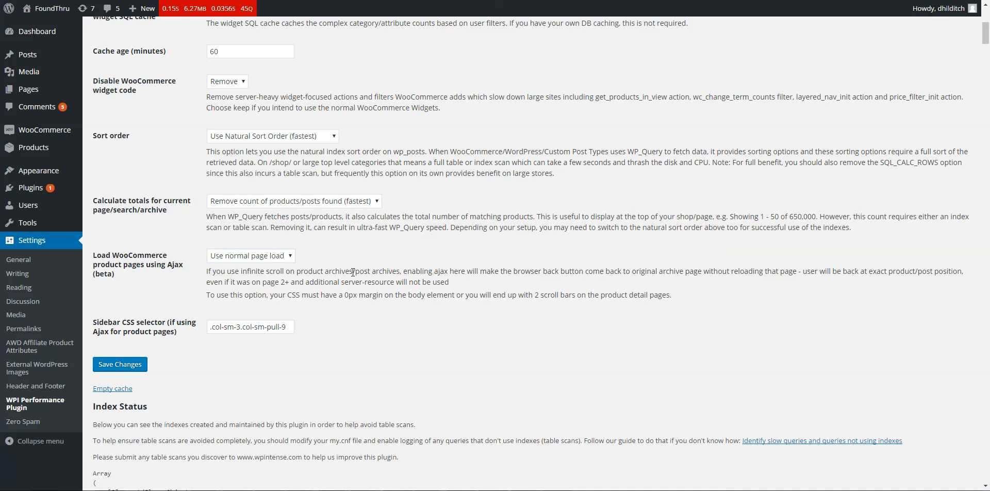
mouse_move(538, 267)
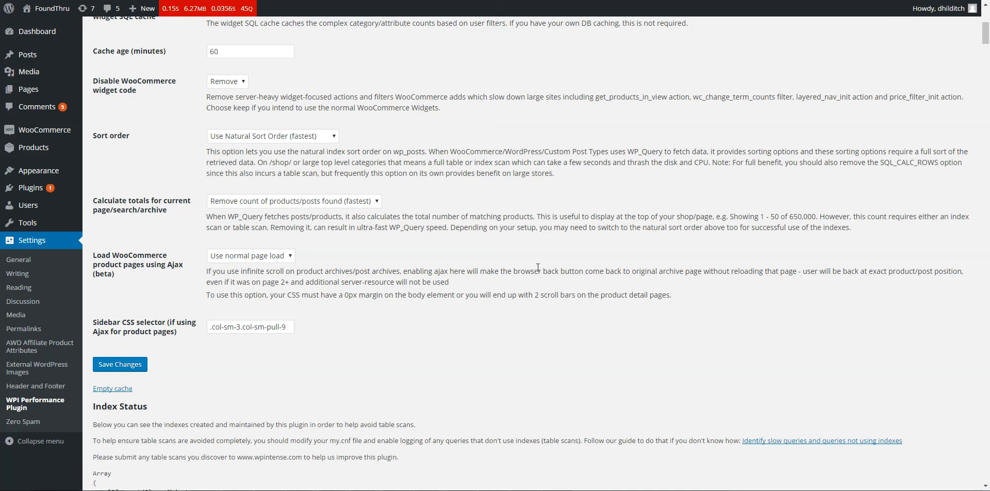
mouse_move(439, 210)
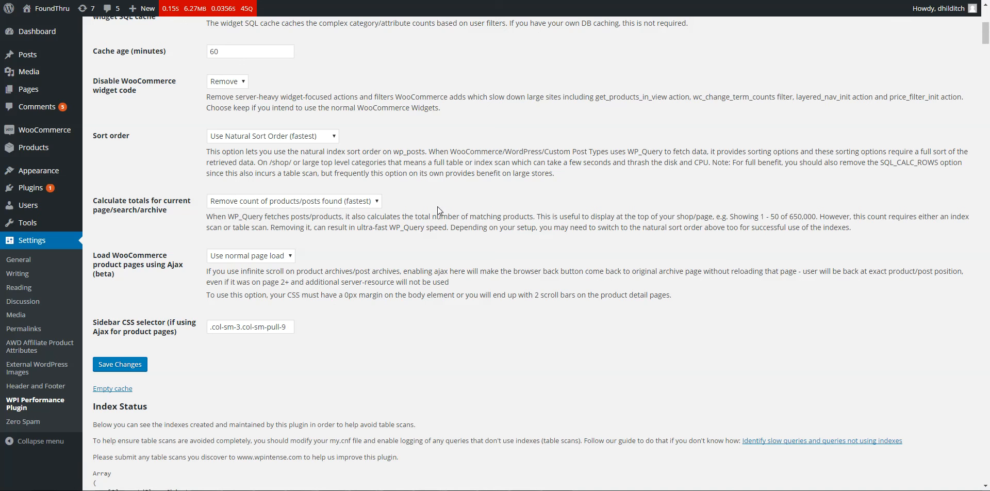